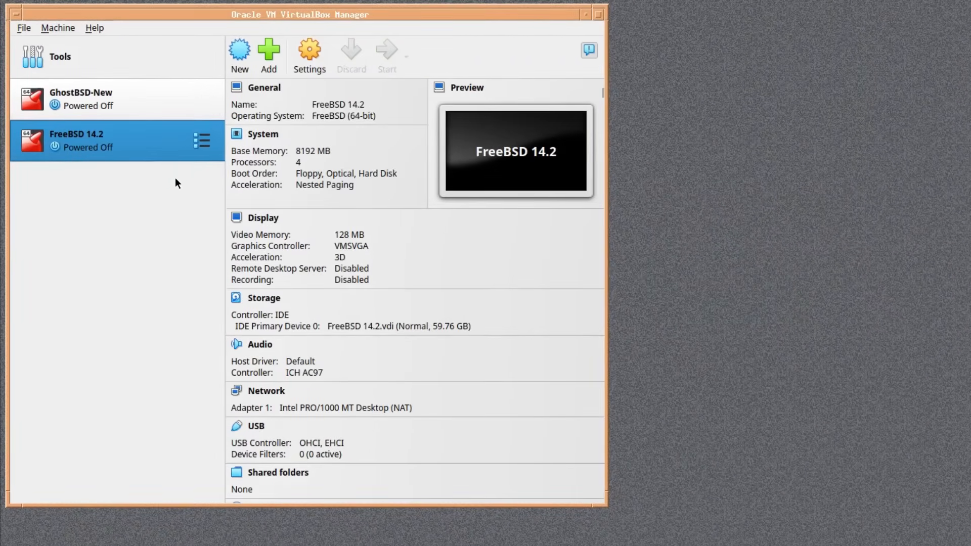
# Step: Start the FreeBSD 14.2 virtual machine so it boots to its console login
pyautogui.click(386, 56)
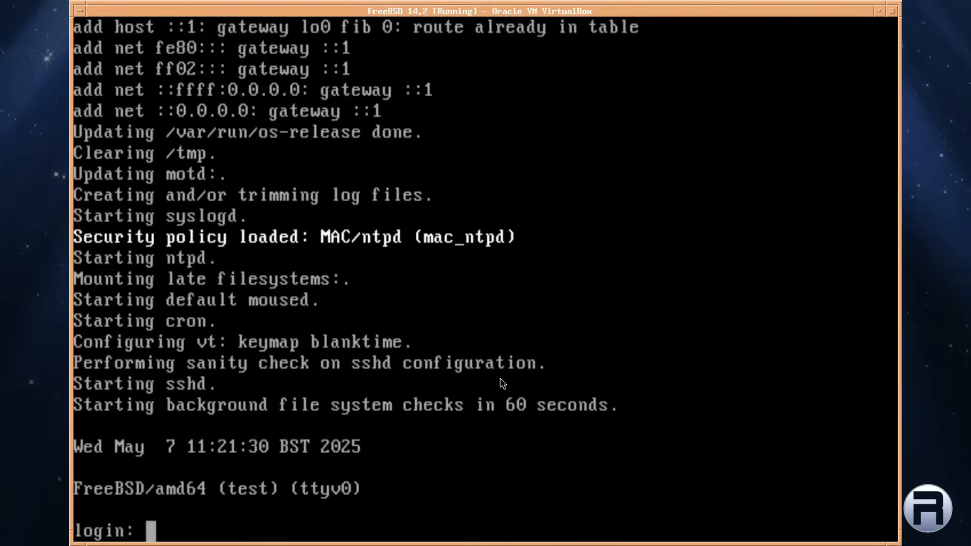
pyautogui.moveTo(517, 345)
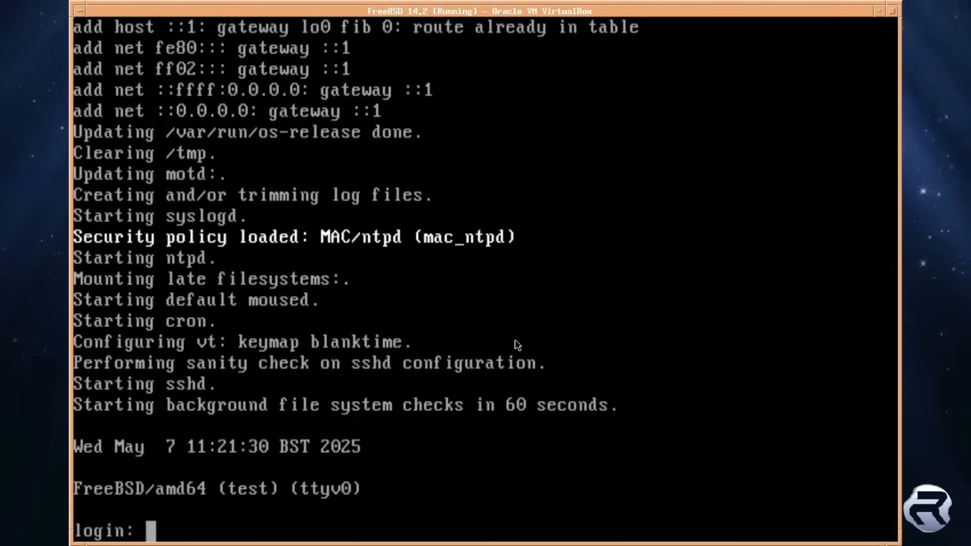
# Step: Log in as christophe, confirm FreeBSD 14.2-RELEASE with uname -a, then clear the screen
pyautogui.write('christophe')
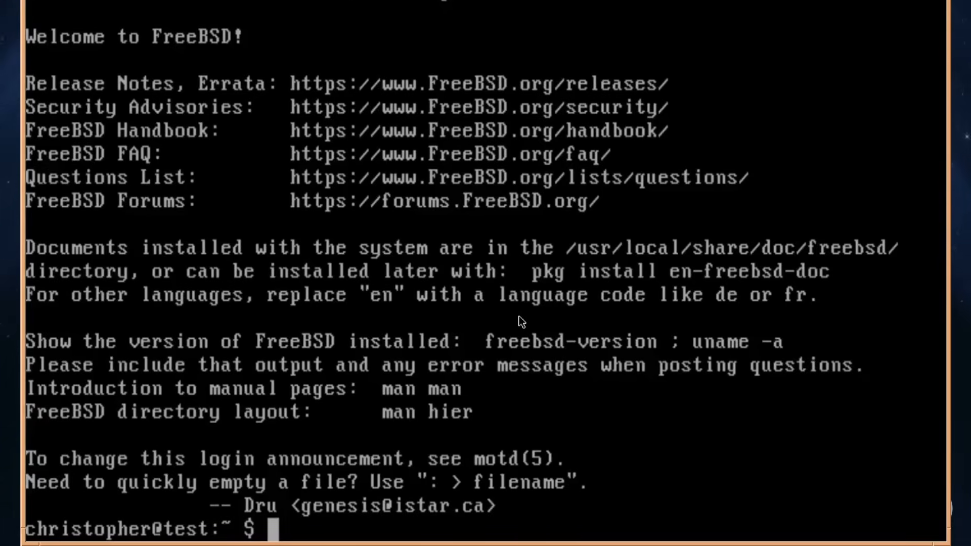
pyautogui.write('uname -a')
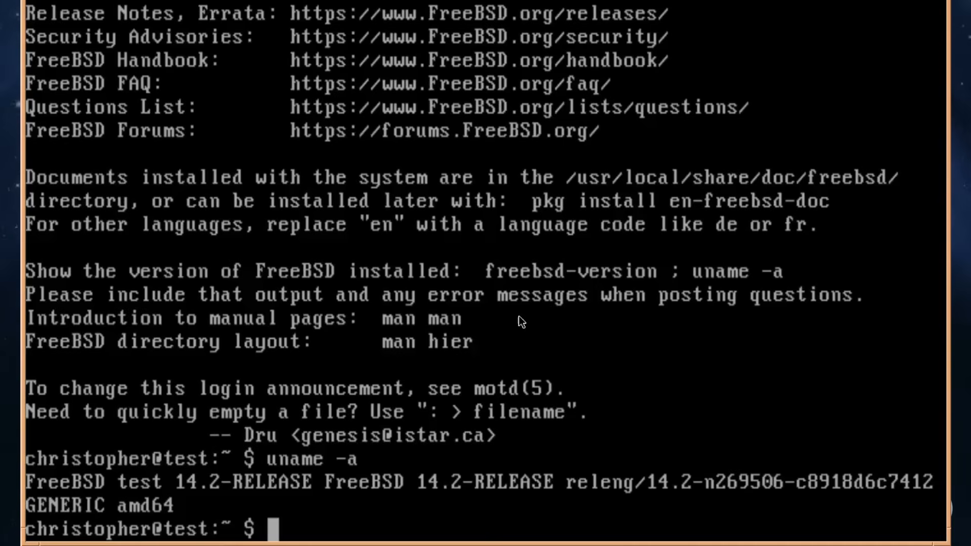
pyautogui.write('clear')
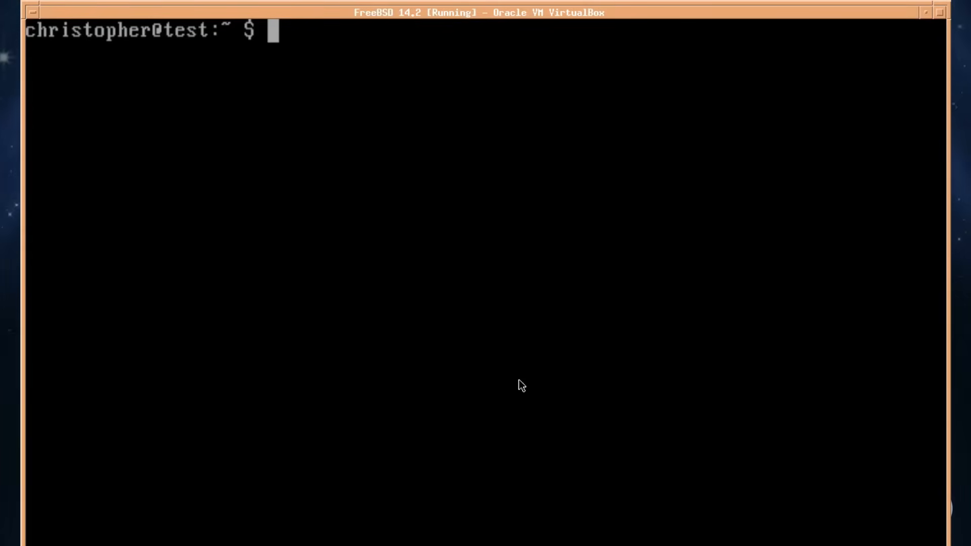
# Step: Become root with su - and fetch base system updates with freebsd-update fetch
pyautogui.write('su -')
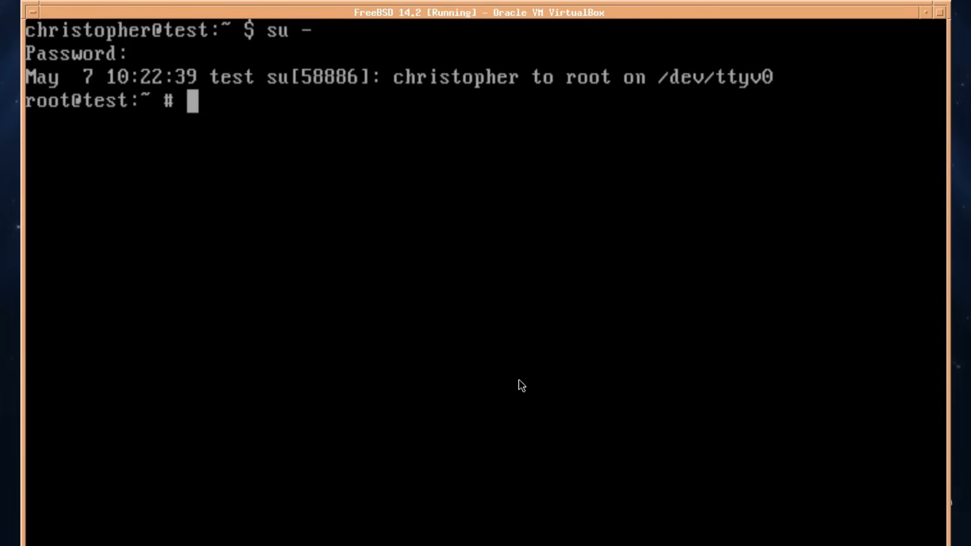
pyautogui.write('freebsd')
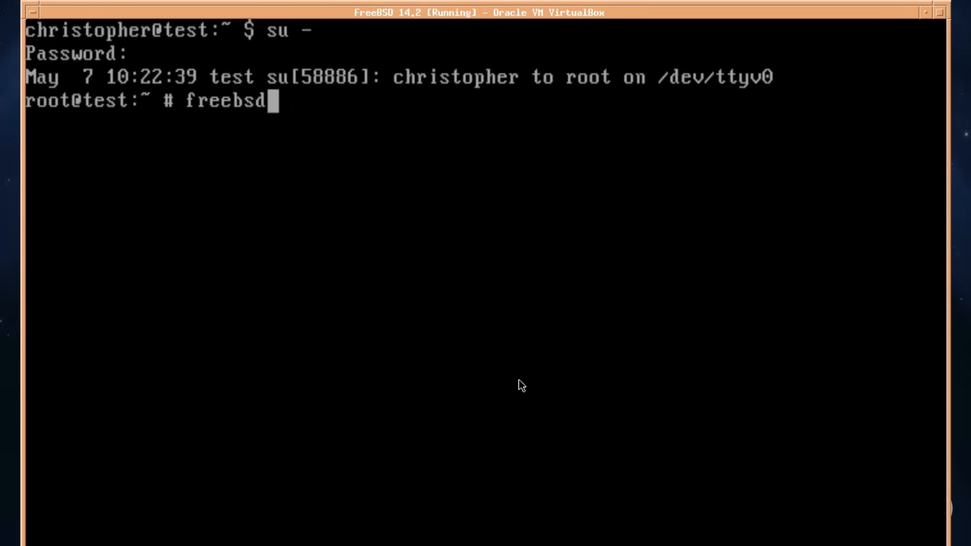
pyautogui.write('-update fe')
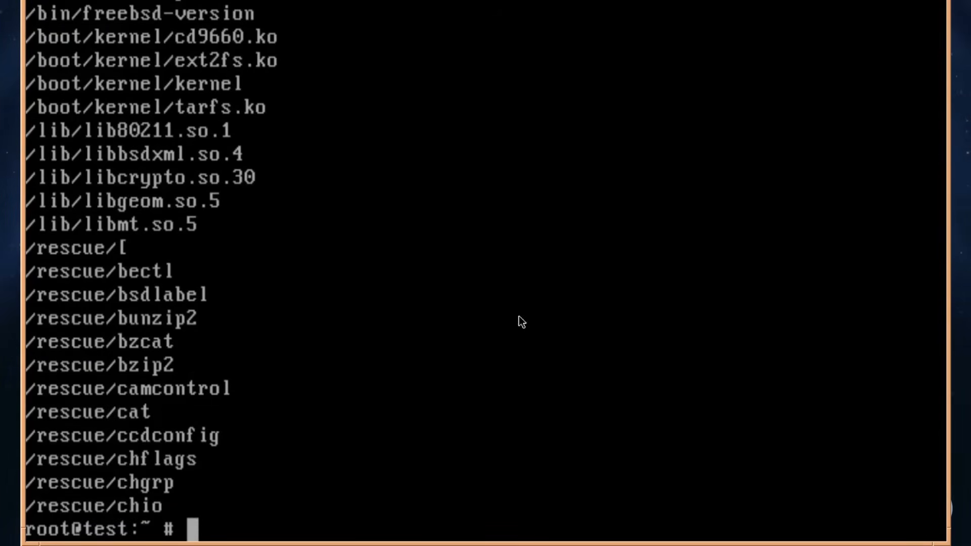
# Step: Install the fetched updates with freebsd-update install and reboot the VM
pyautogui.write('freebsd-update fet')
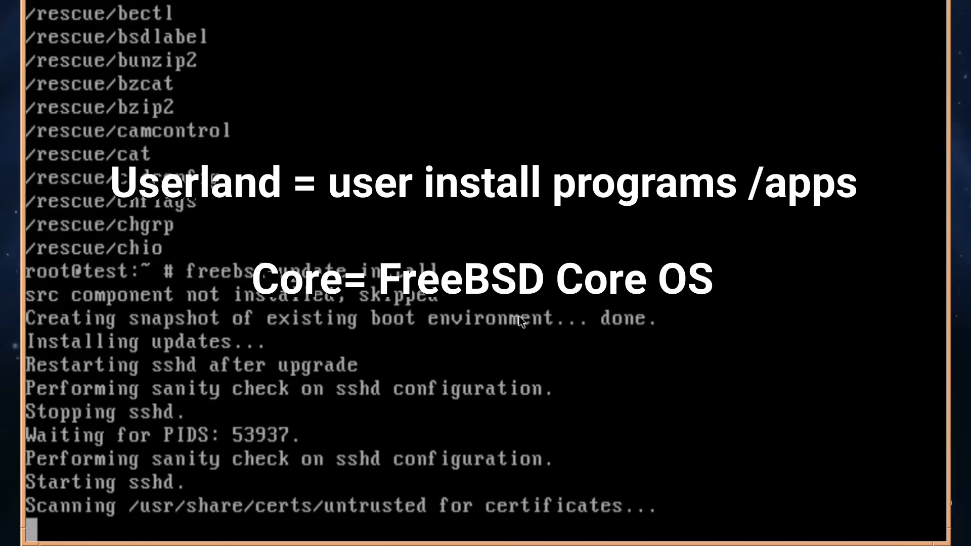
pyautogui.scroll(-3)
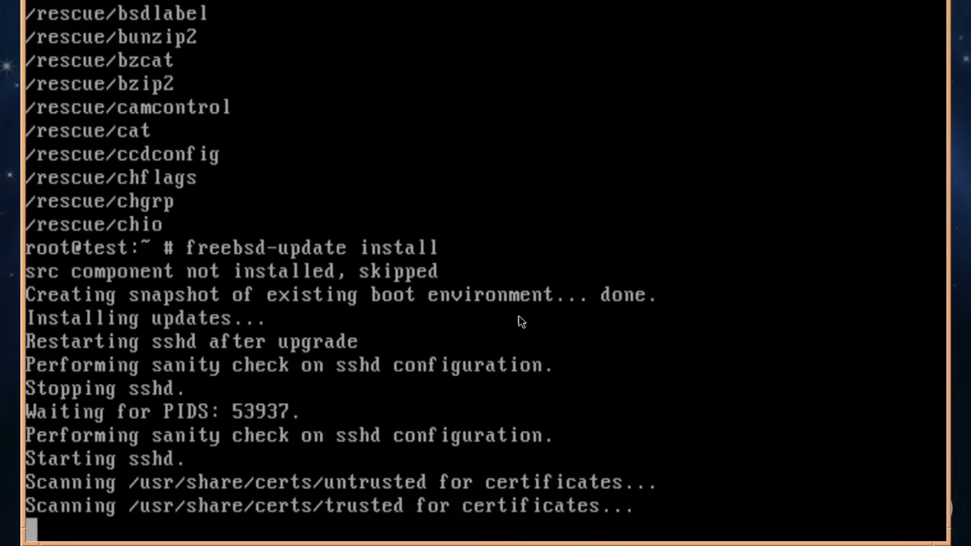
pyautogui.write('re')
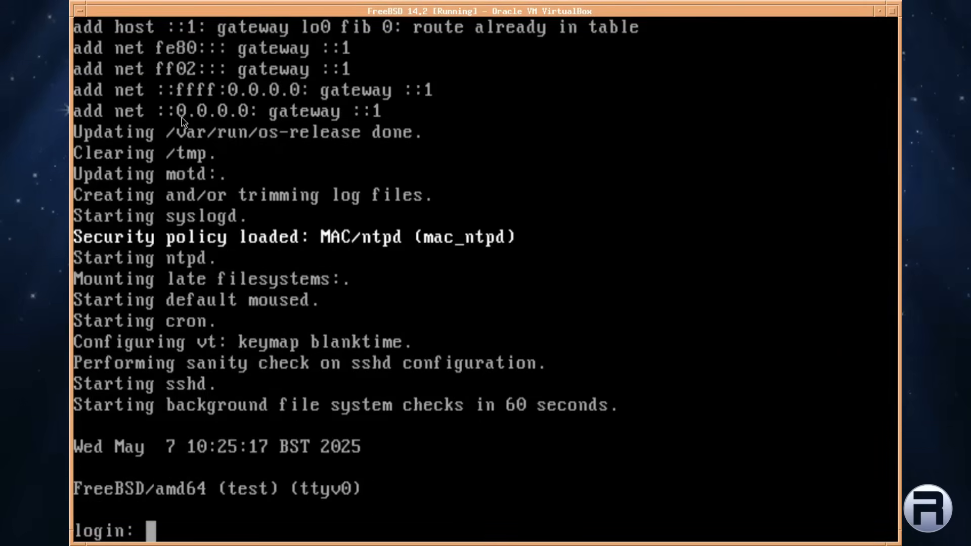
# Step: Log back in as christophe, become root, and bootstrap pkg by answering y during pkg update
pyautogui.write('chri')
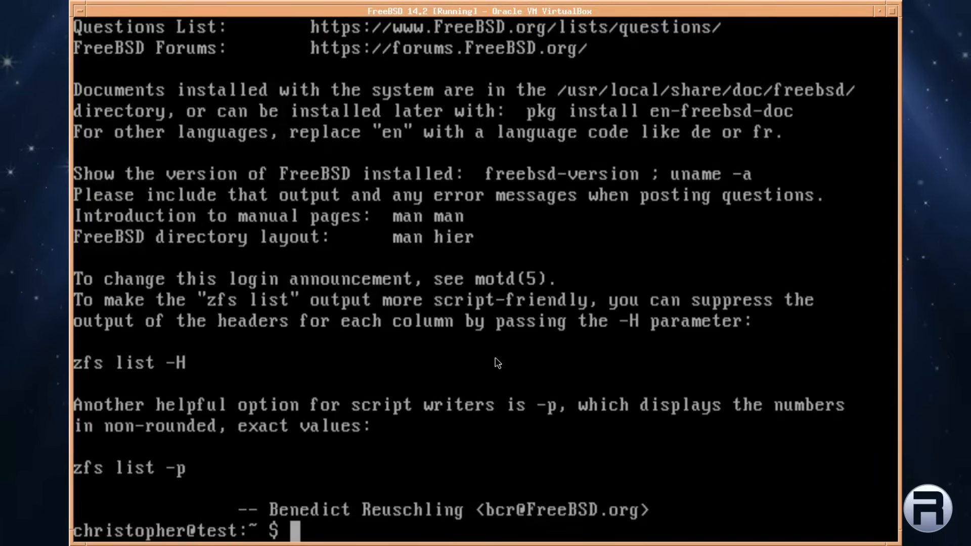
pyautogui.write('su -')
pyautogui.write('pkg update')
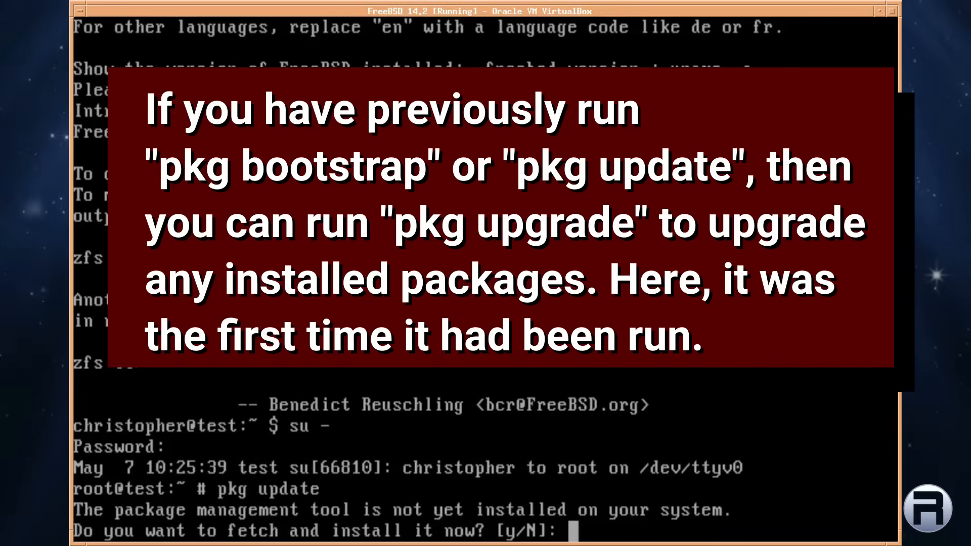
pyautogui.write('y')
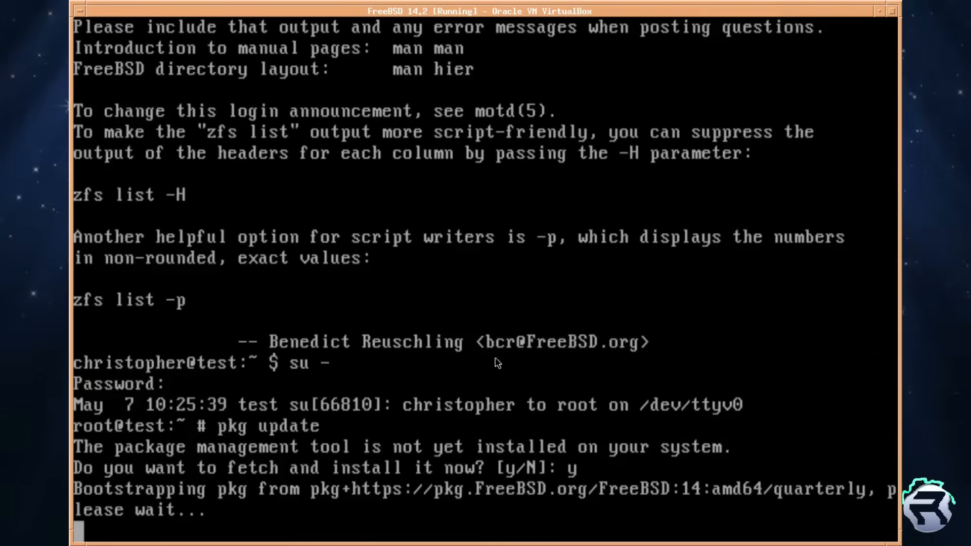
pyautogui.scroll(-3)
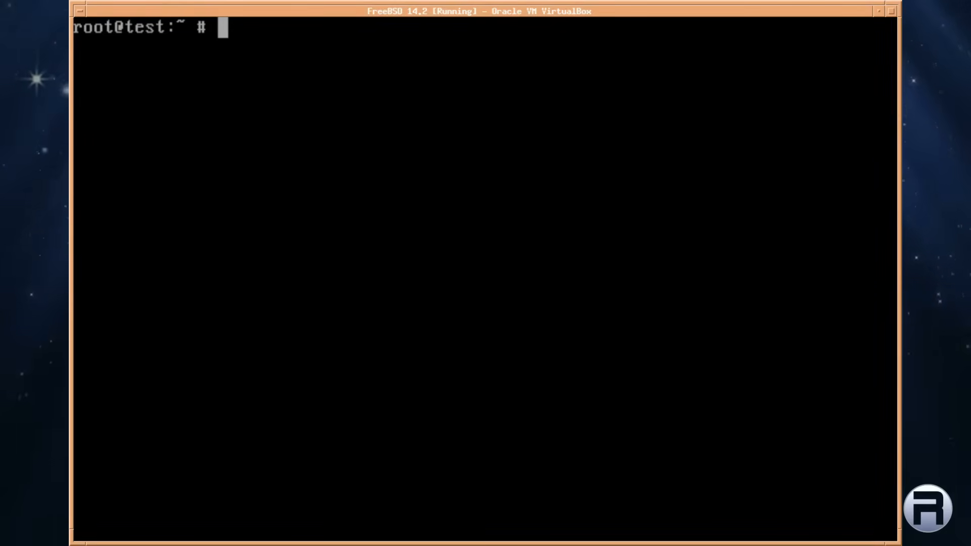
# Step: Preview the 187-package pkg install xorg without installing it
pyautogui.write('pkg install')
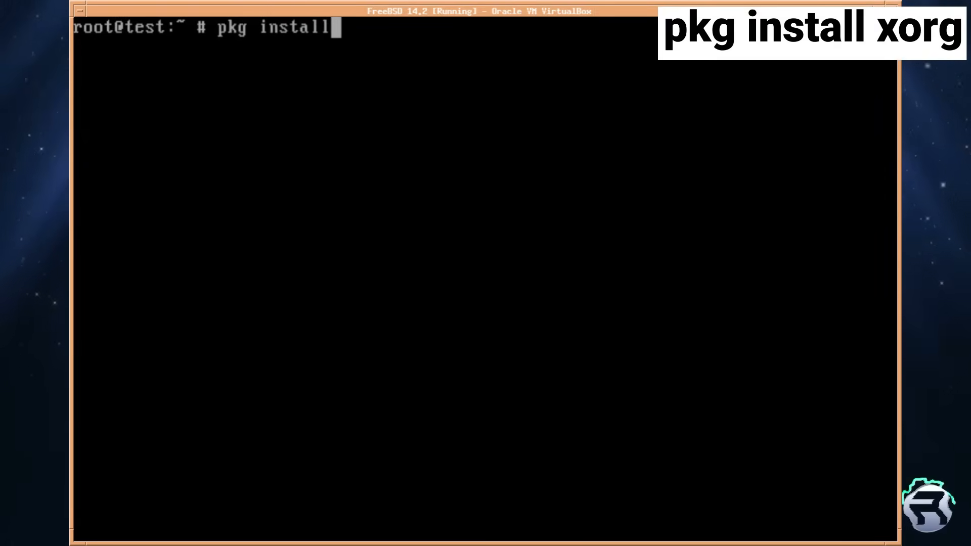
pyautogui.write('xorg')
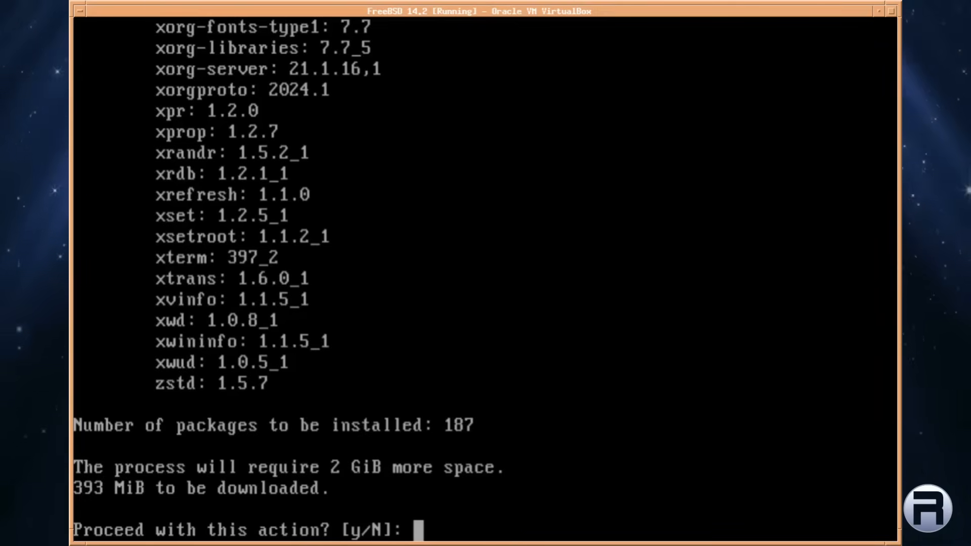
pyautogui.write('y')
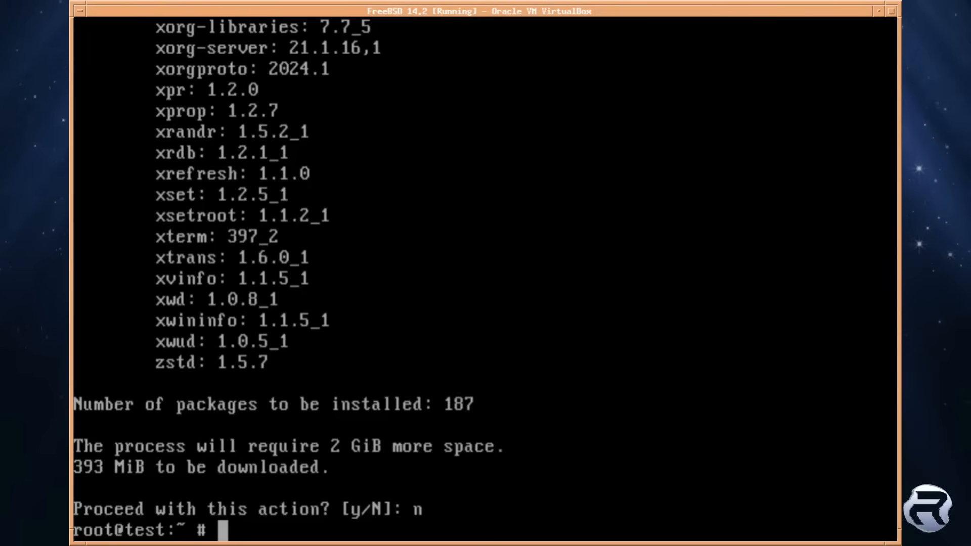
# Step: Page through the Xorg package list using pkg install xorg | less
pyautogui.write('pkg install xorg')
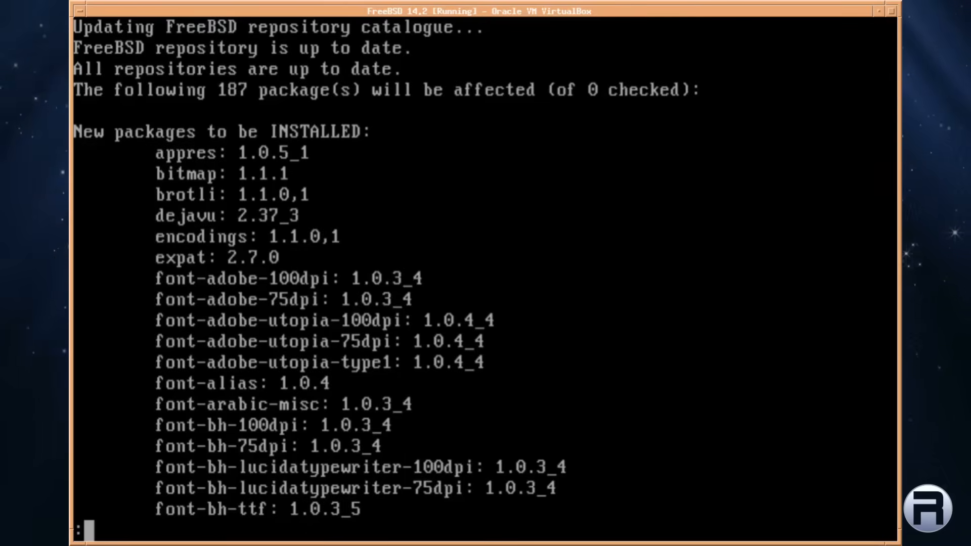
pyautogui.scroll(-3)
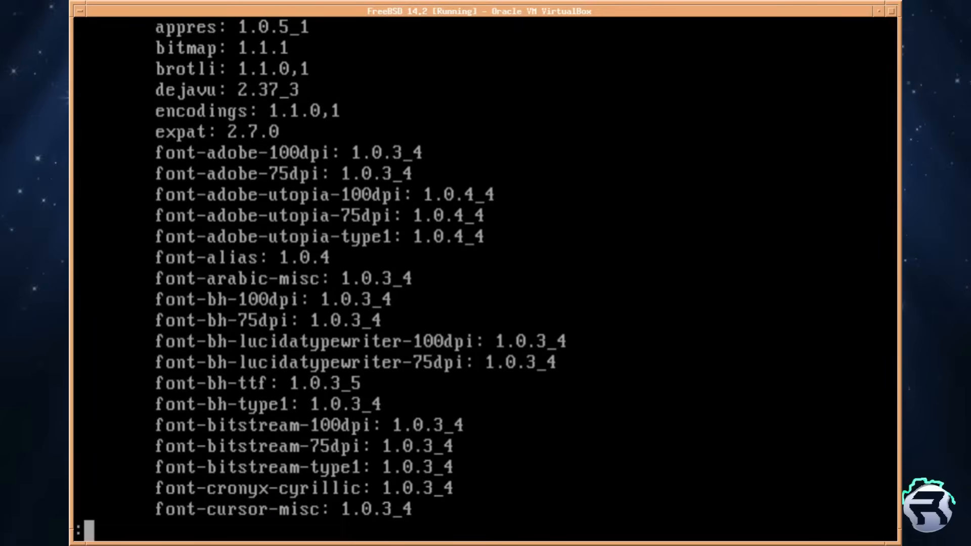
pyautogui.scroll(-3)
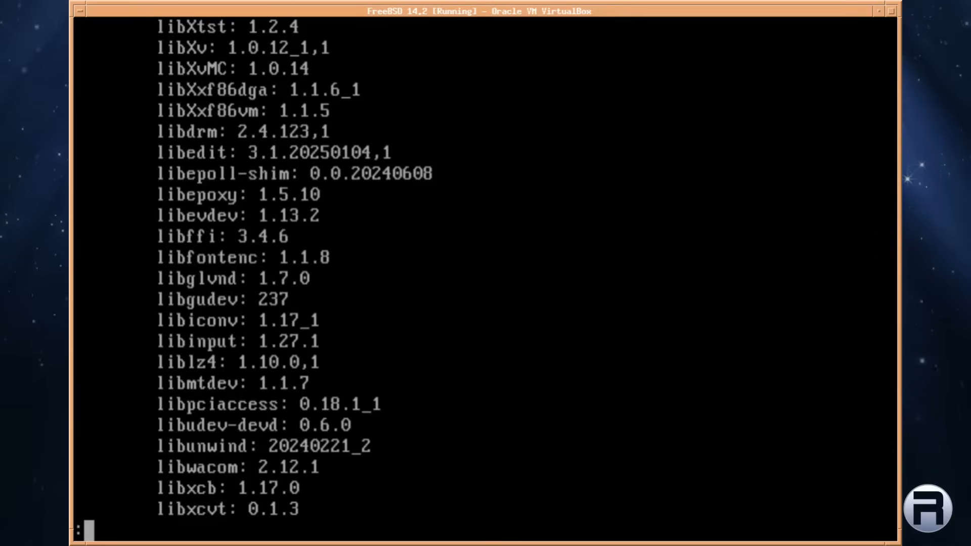
pyautogui.scroll(-3)
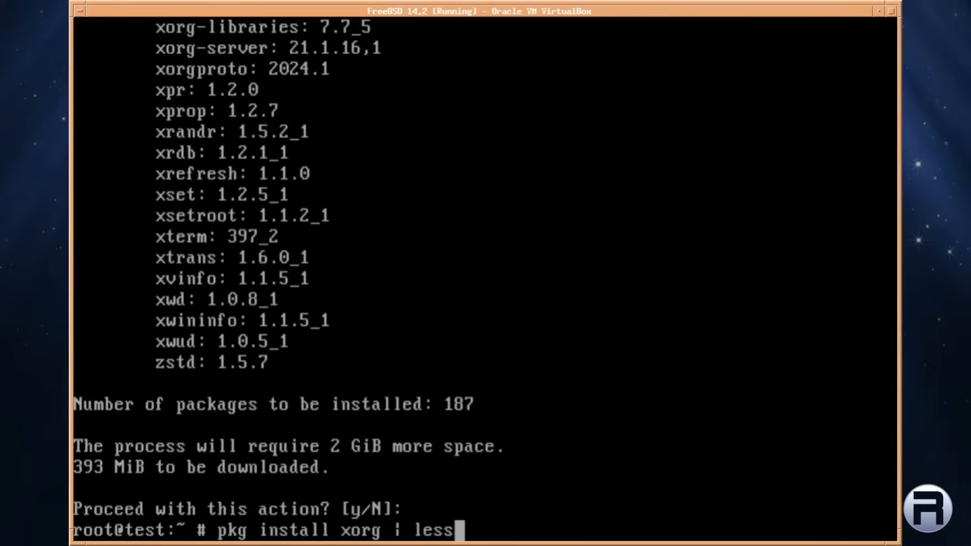
# Step: Run pkg install xorg without the pager, confirm with y, then clear the screen
pyautogui.press('BackSpace')
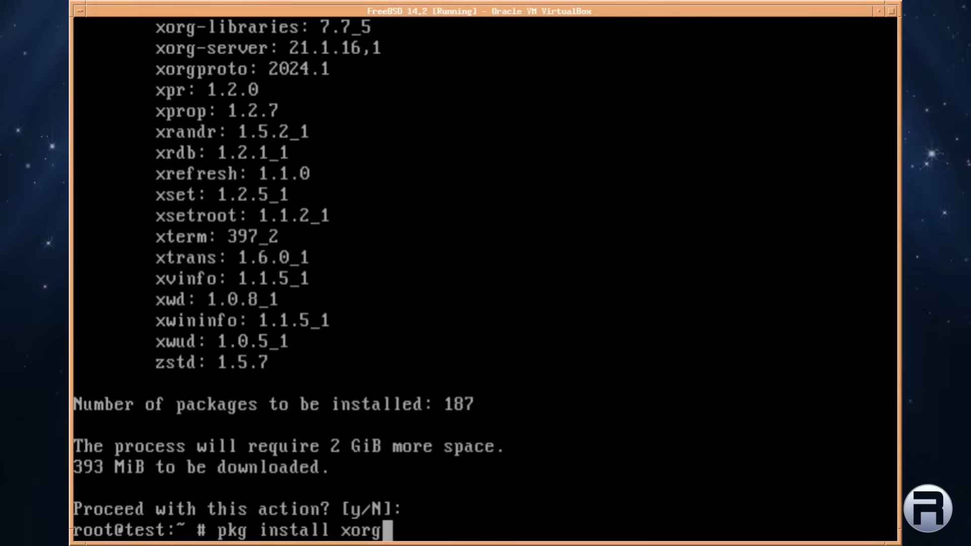
pyautogui.write('y')
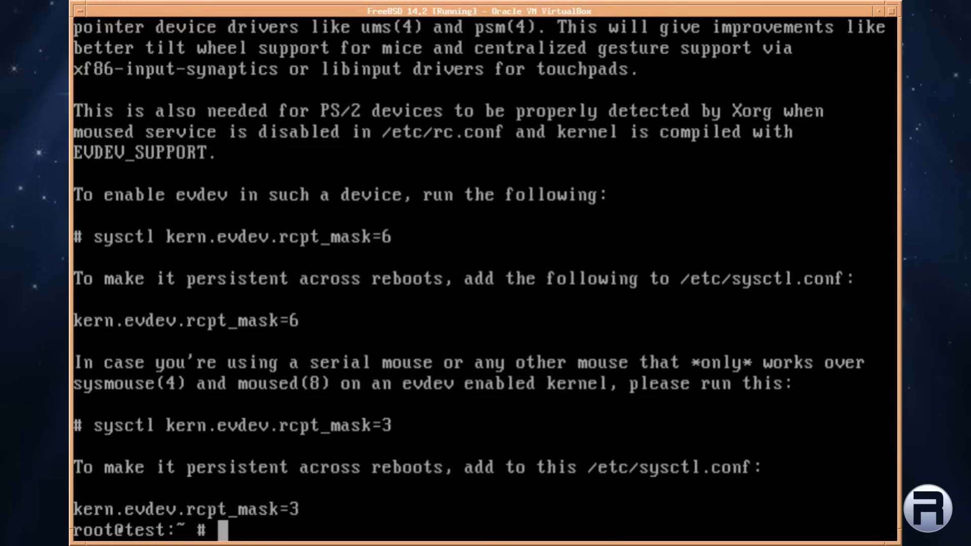
pyautogui.write('cle')
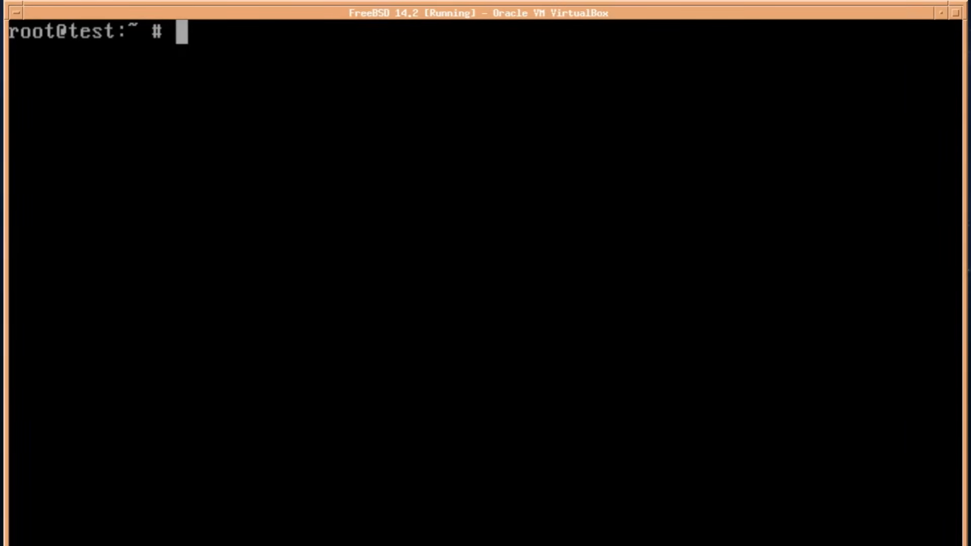
# Step: Enter the pkg install drm-kmod command at the prompt, then erase it
pyautogui.write('p')
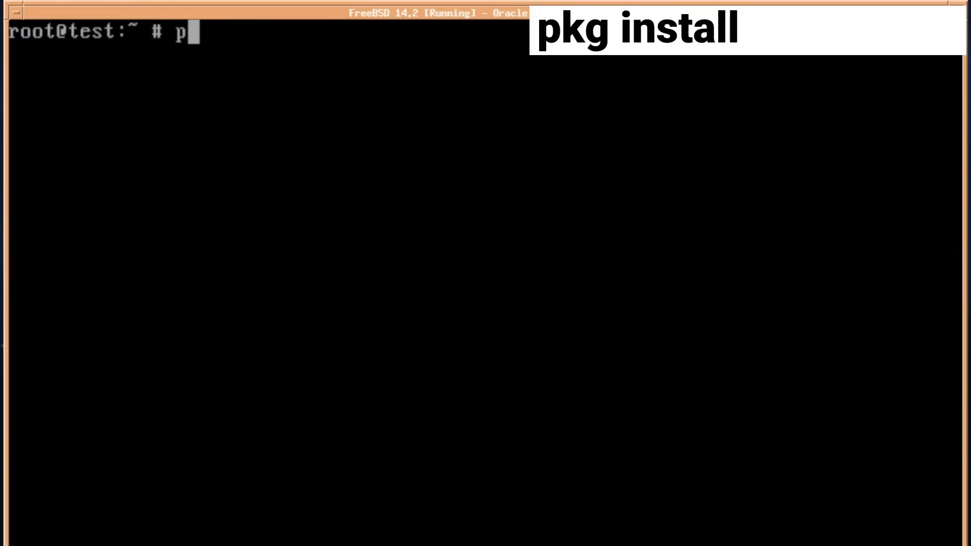
pyautogui.write('kg insta')
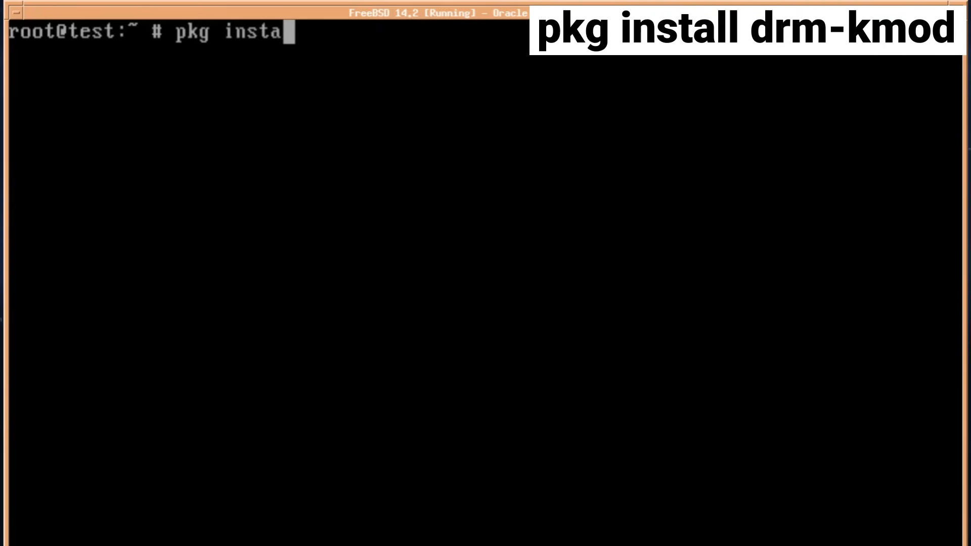
pyautogui.write('ll dr')
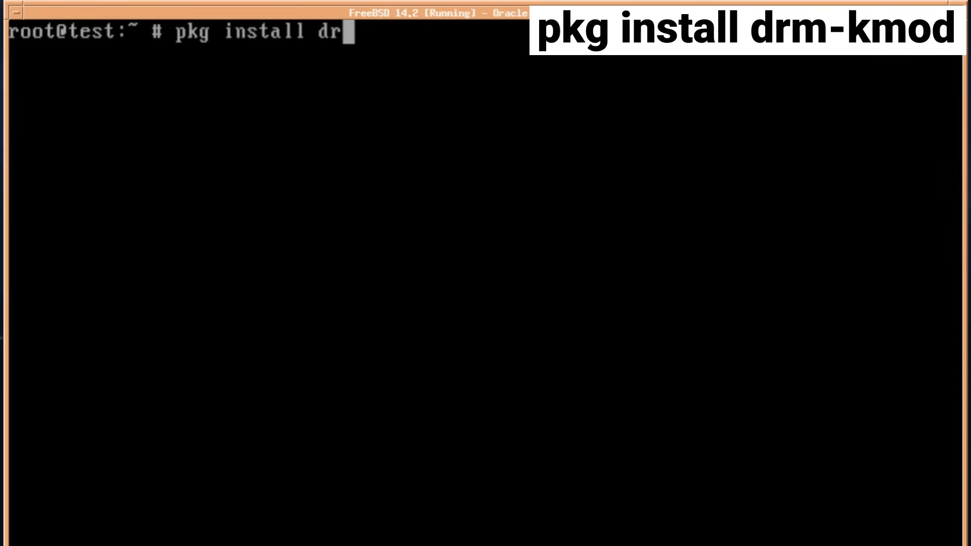
pyautogui.write('m-kmod')
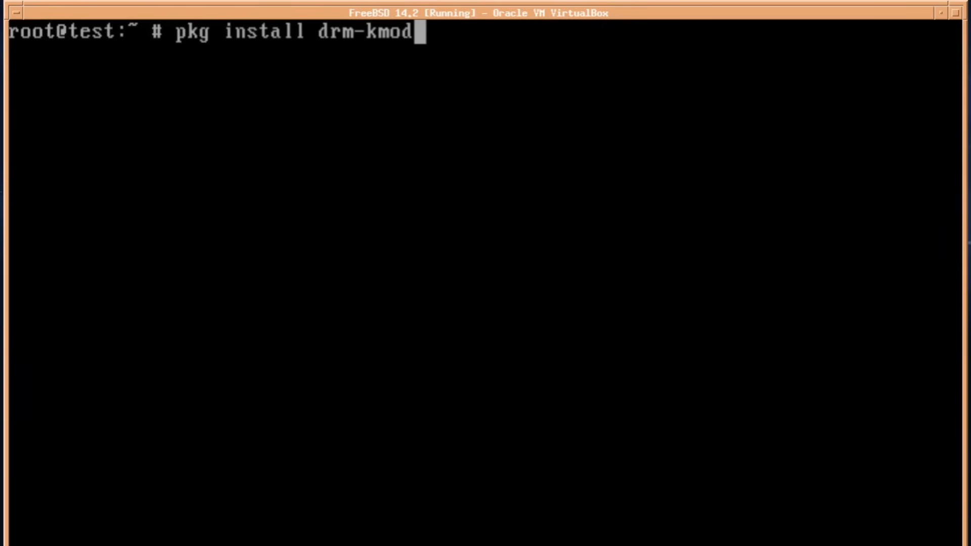
pyautogui.press('BackSpace')
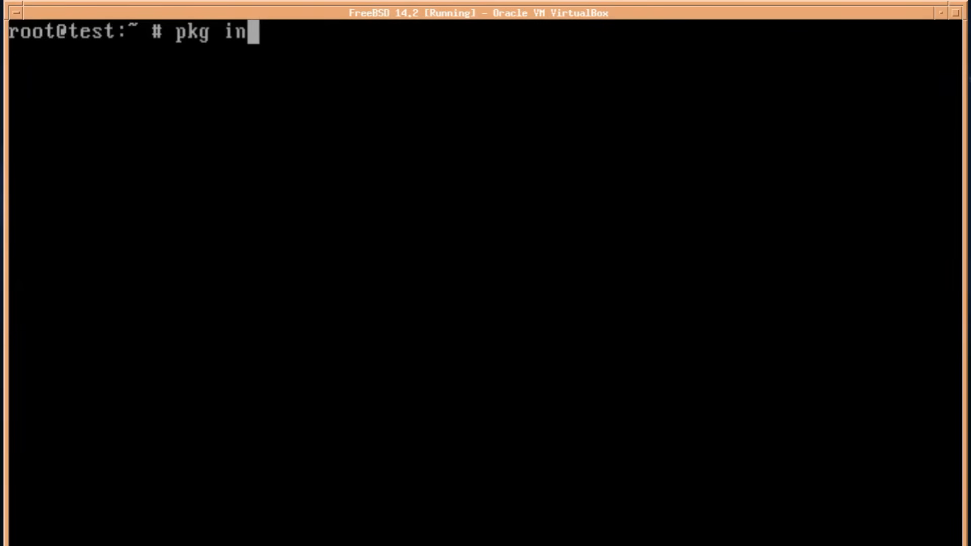
pyautogui.press('ctrl+u')
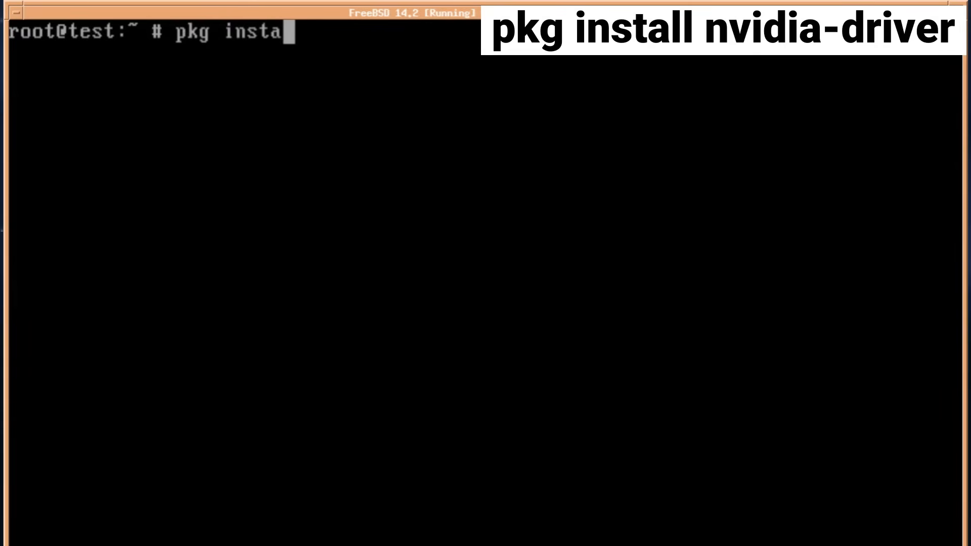
# Step: Enter the pkg install nvidia-driver command at the root prompt
pyautogui.write('ll')
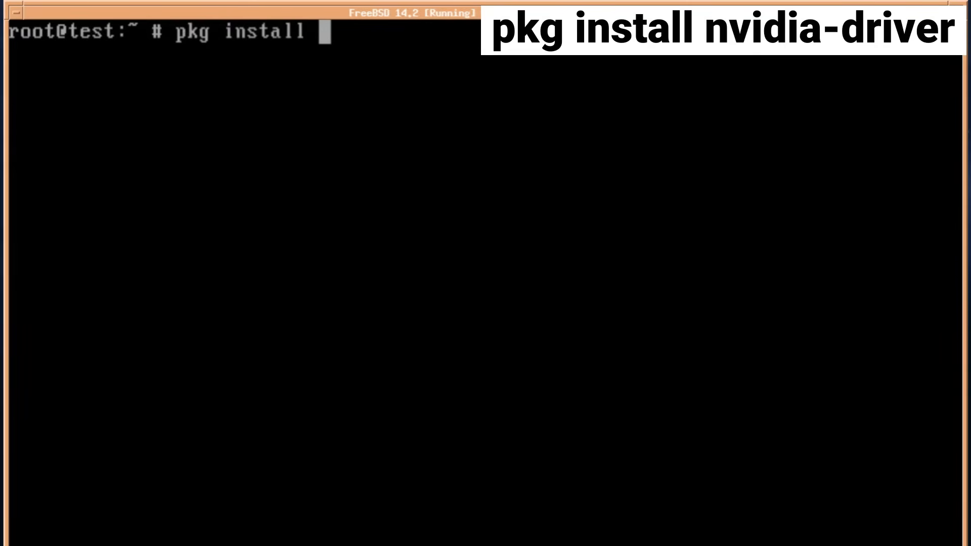
pyautogui.write('nvidia')
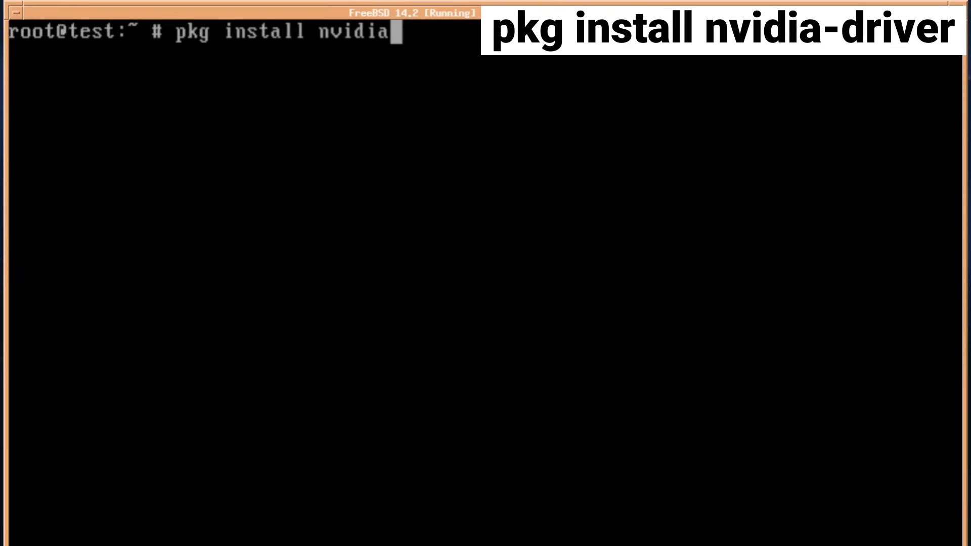
pyautogui.write('-driver')
pyautogui.write('edit /e')
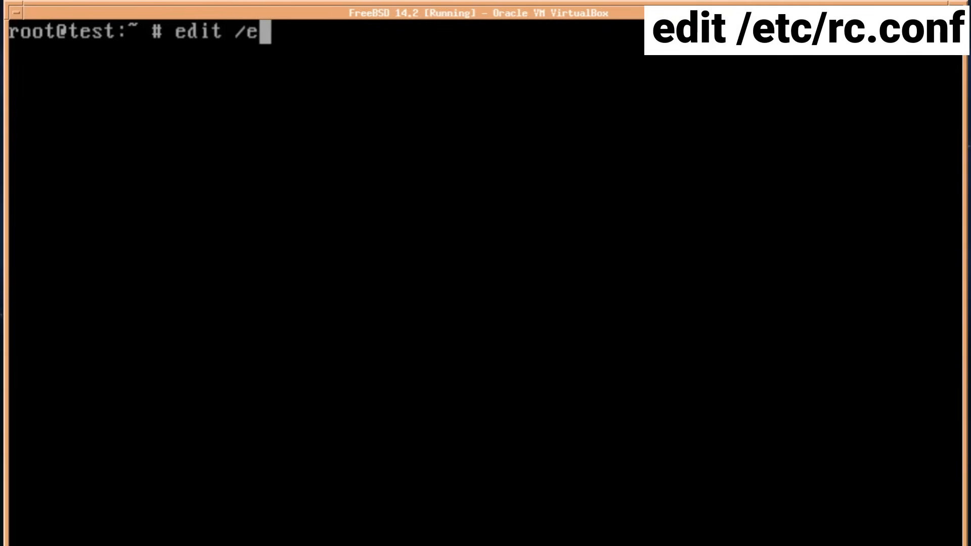
# Step: In /etc/rc.conf, add kld_list="nvidia nvidia-modeset"
pyautogui.write('tc/r')
pyautogui.write('kld_list=')
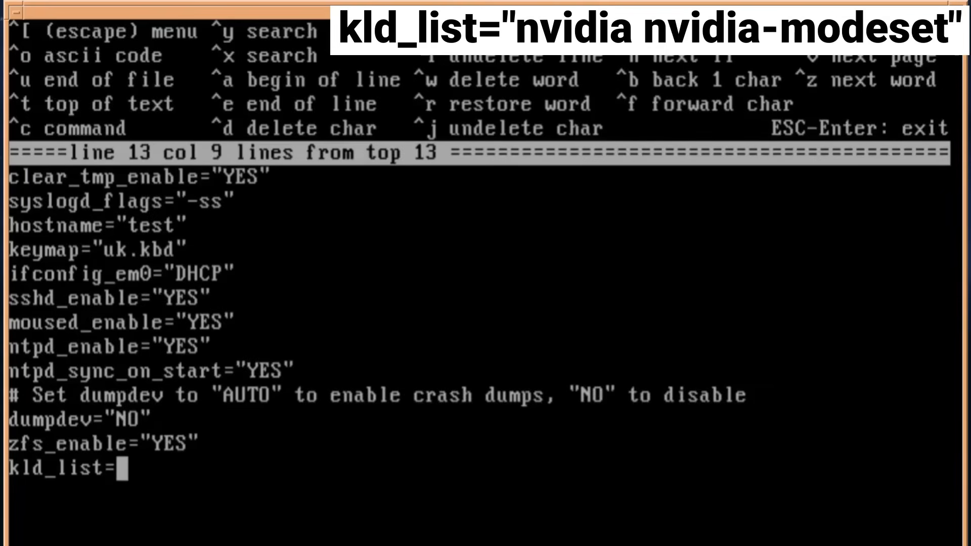
pyautogui.write('"')
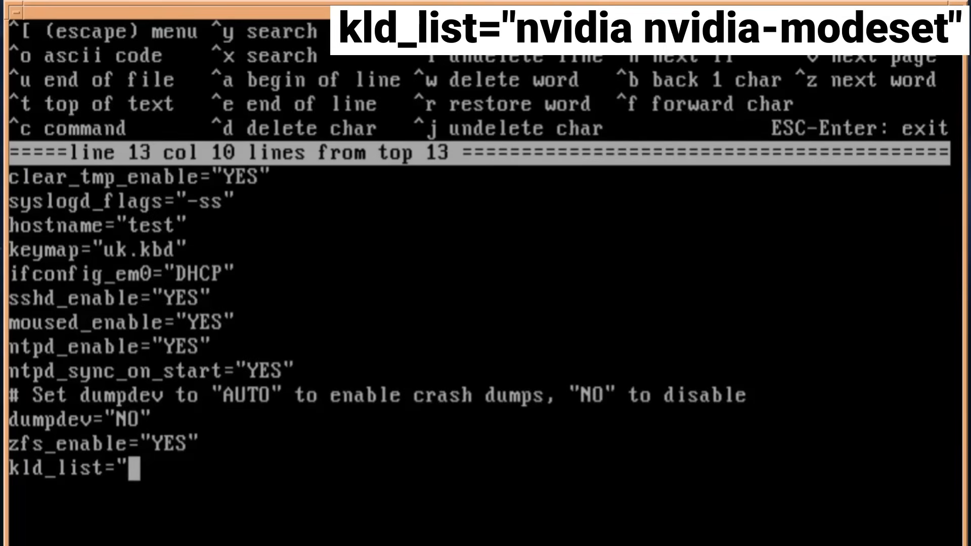
pyautogui.write('nvidia nv')
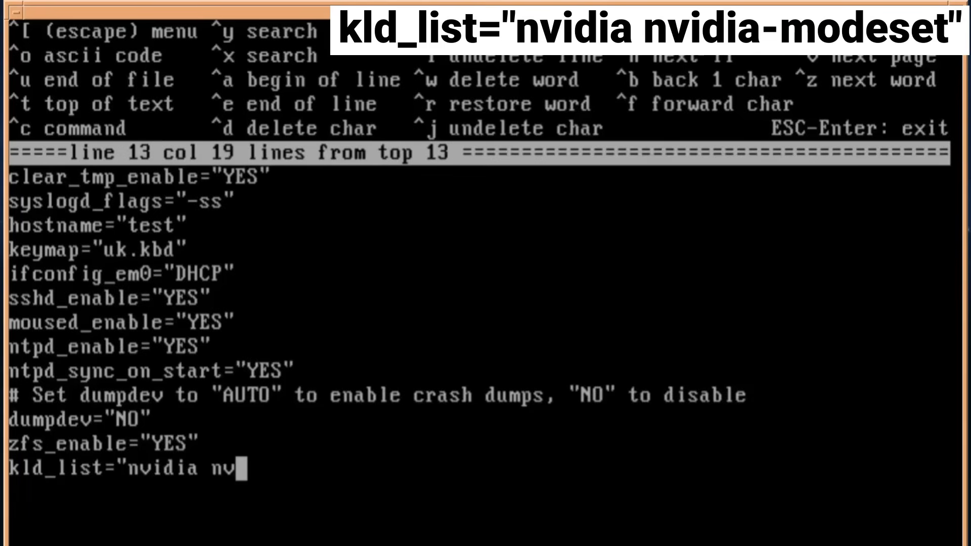
pyautogui.write('idia-mo')
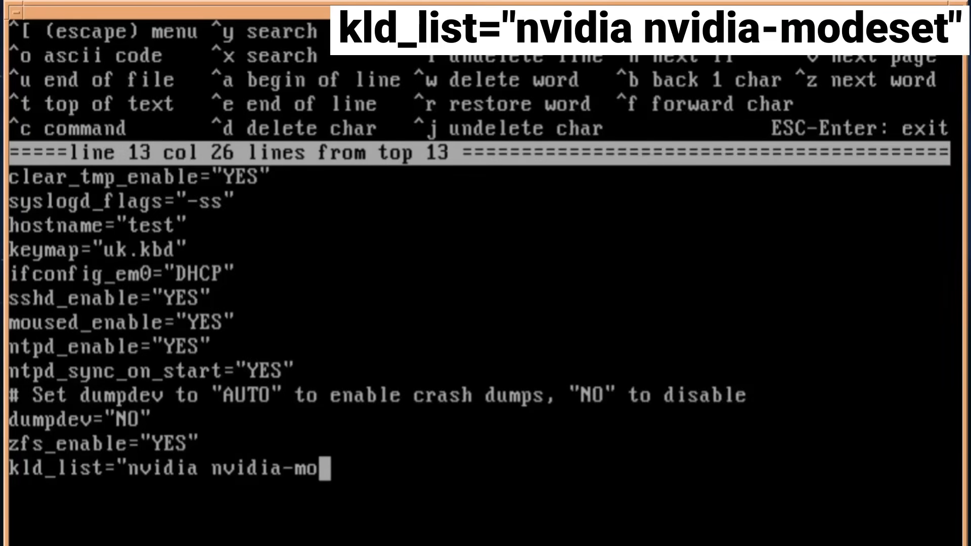
pyautogui.write('deset')
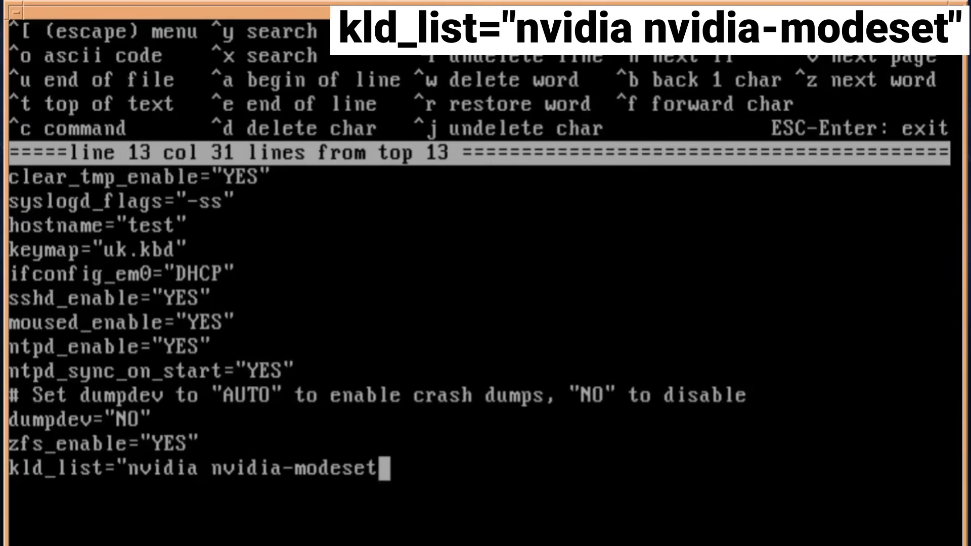
pyautogui.write('"')
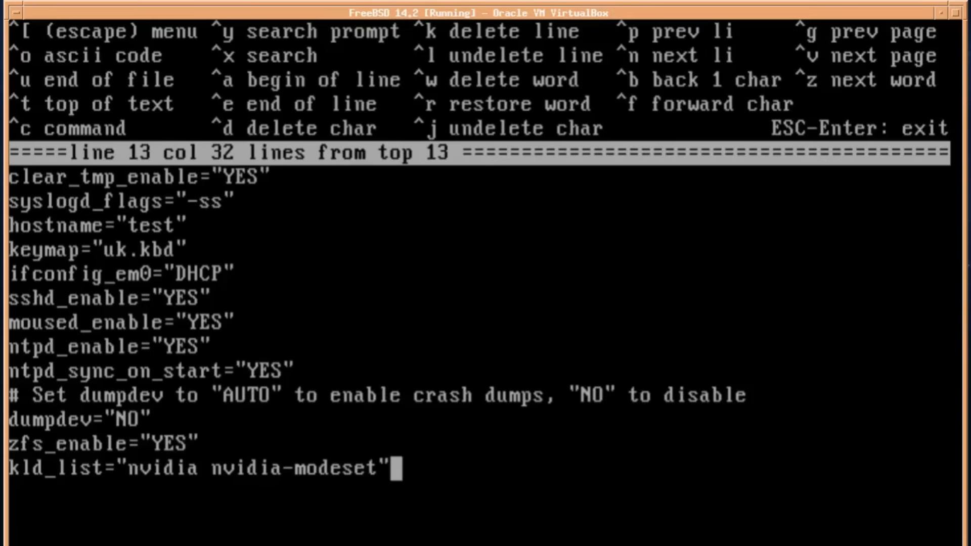
# Step: Replace the module list with kld_list="i915kms" and leave the editor
pyautogui.press('ctrl+k')
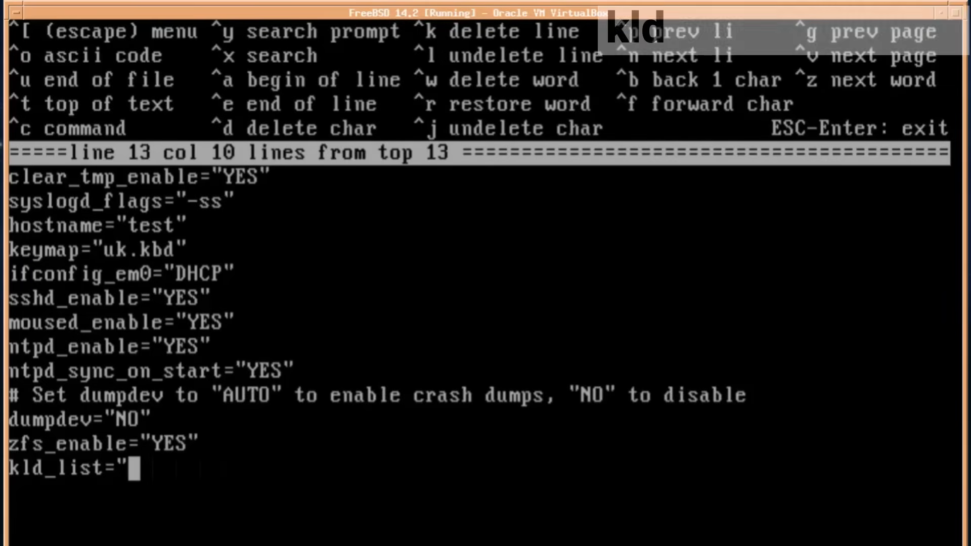
pyautogui.write('i915')
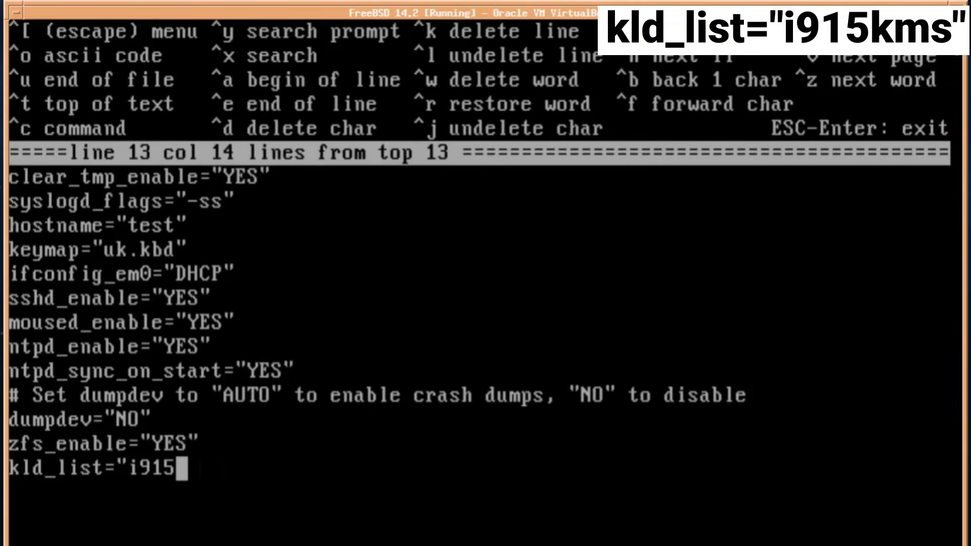
pyautogui.write('kms"')
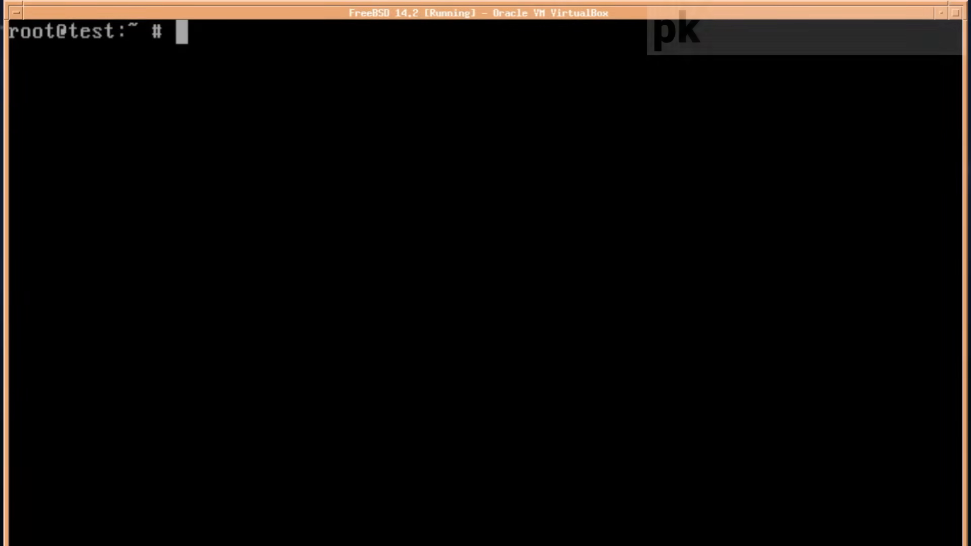
# Step: Search Xfce packages with pkg search xfce and page the results through less
pyautogui.write('pkg searc')
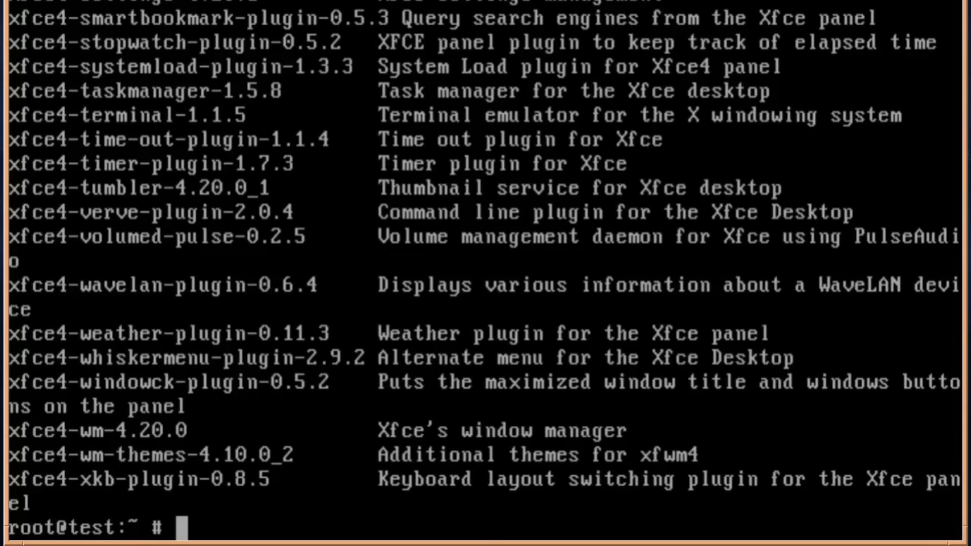
pyautogui.write('pkg search xfce')
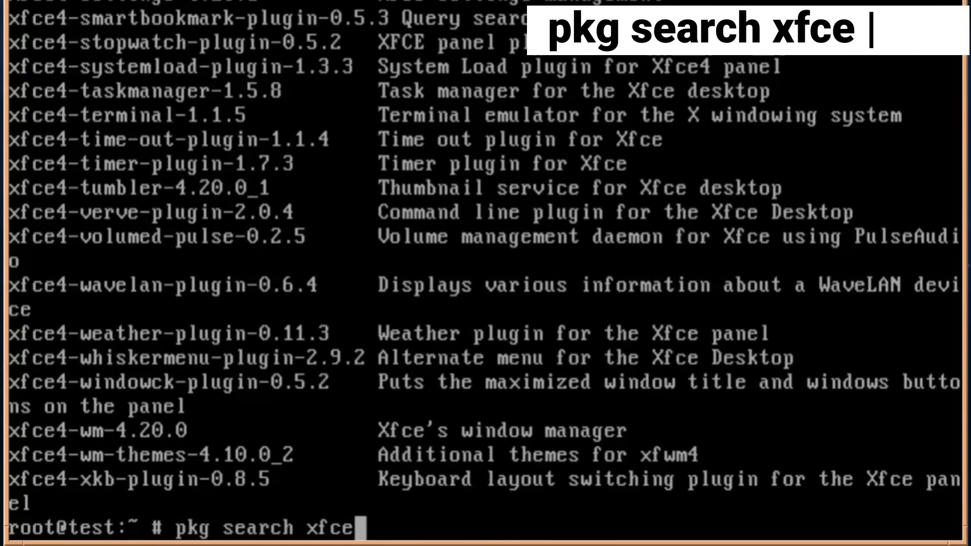
pyautogui.write('less')
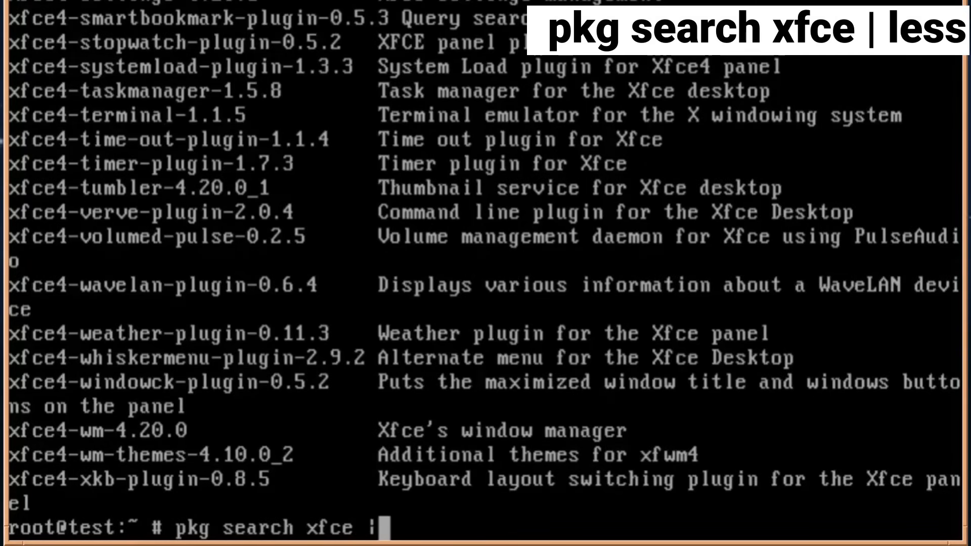
pyautogui.write('less')
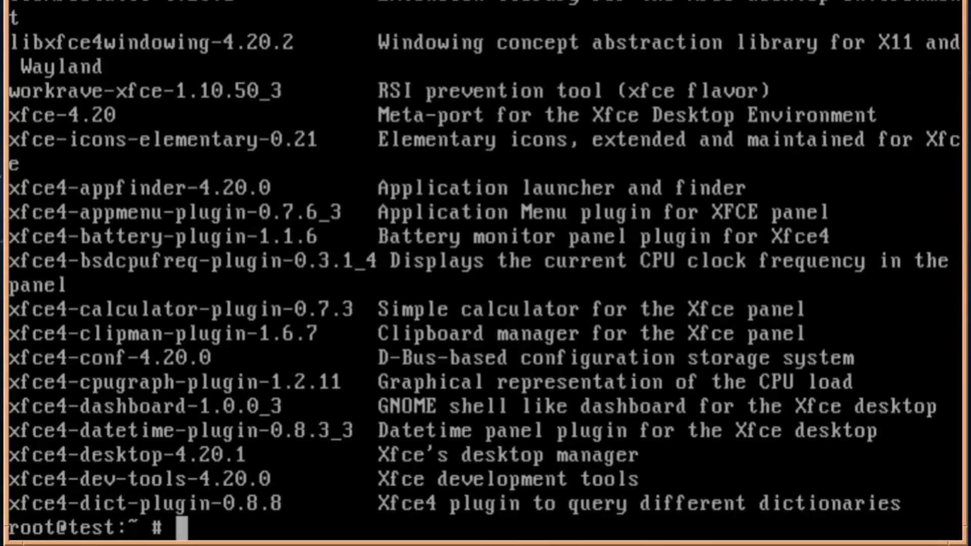
pyautogui.write('pkg install')
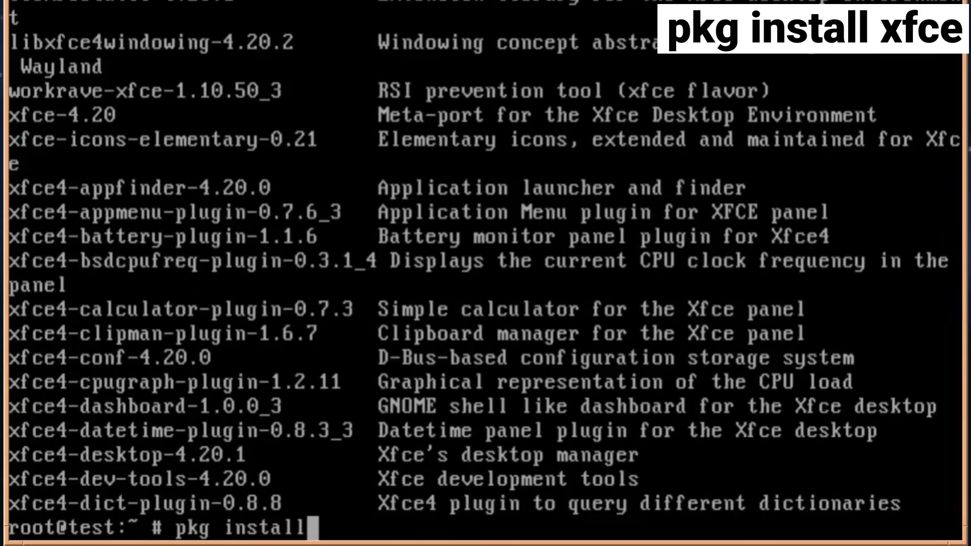
# Step: Decline the 213-package pkg install xfce preview with n, then exit the root shell
pyautogui.write('xfce')
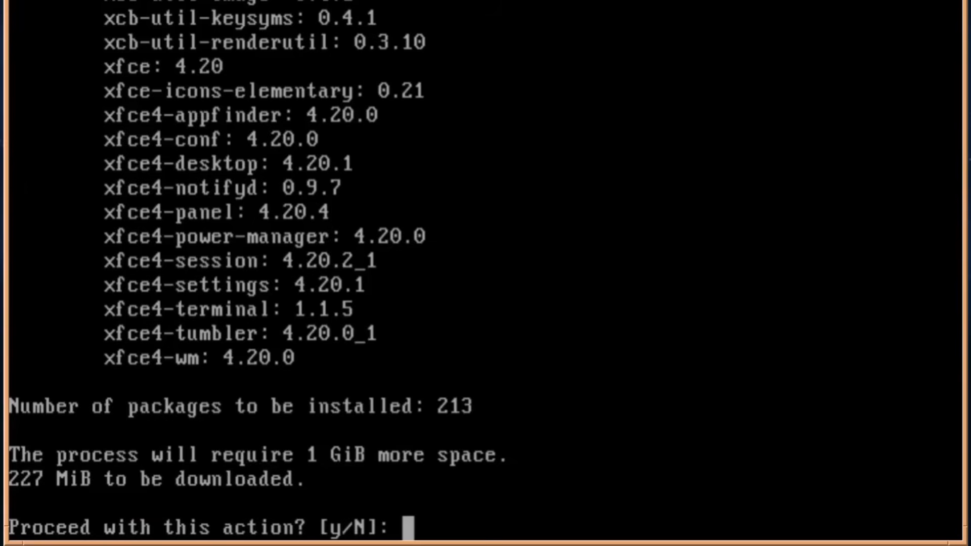
pyautogui.write('y')
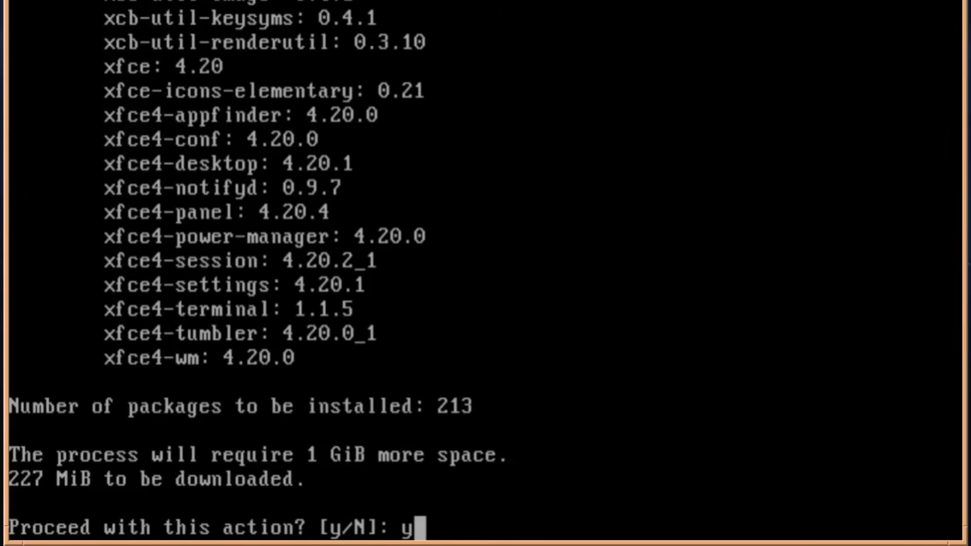
pyautogui.write('n')
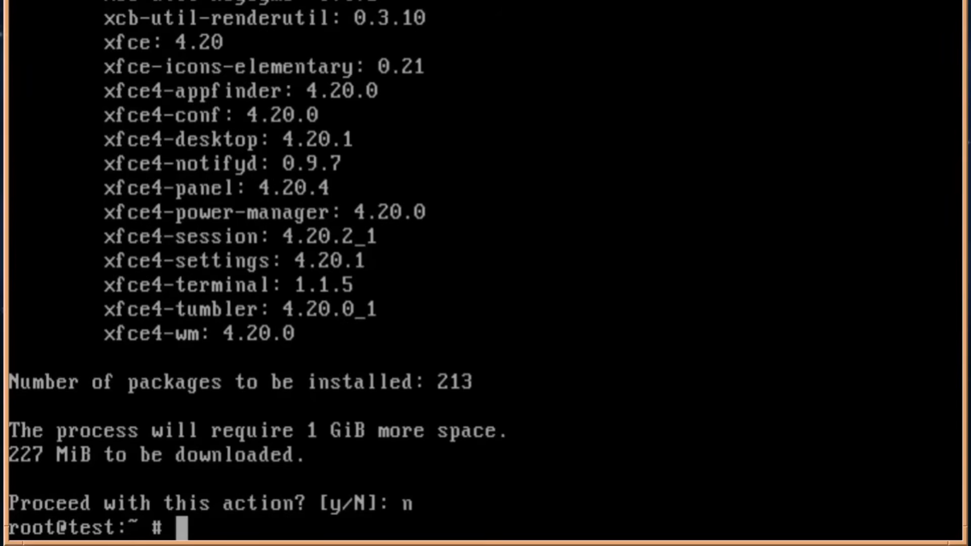
pyautogui.write('exi')
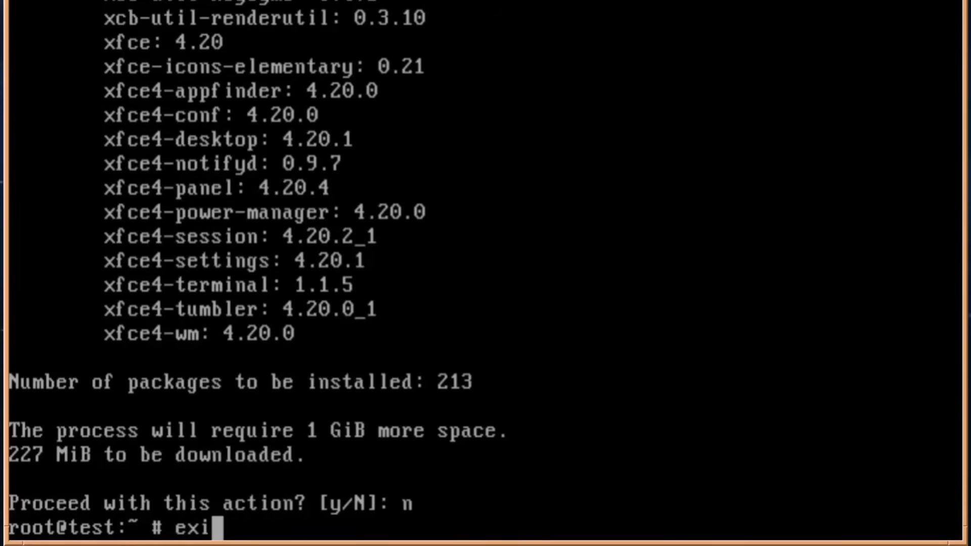
pyautogui.write('t')
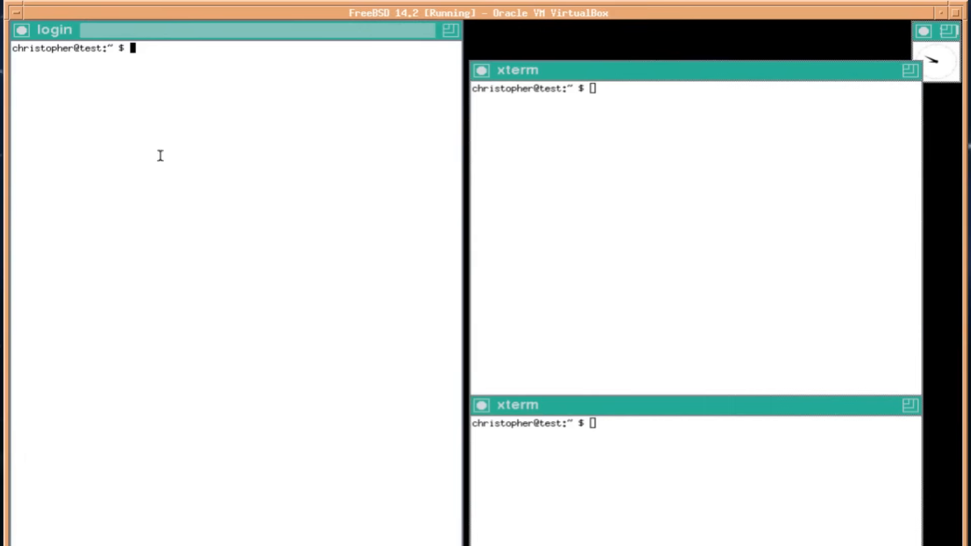
pyautogui.moveTo(352, 272)
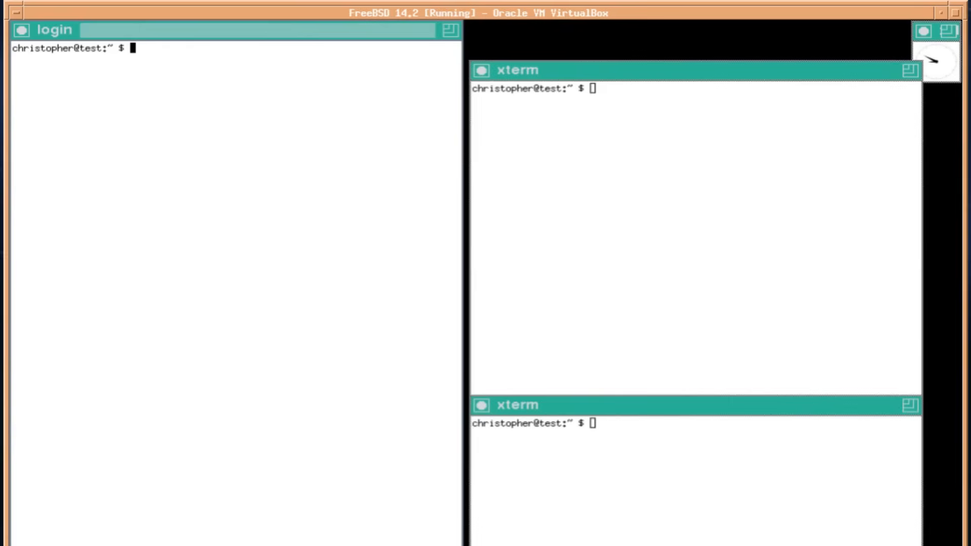
# Step: Exit the twm login xterm so X terminates, returning to the FreeBSD console prompt
pyautogui.write('df')
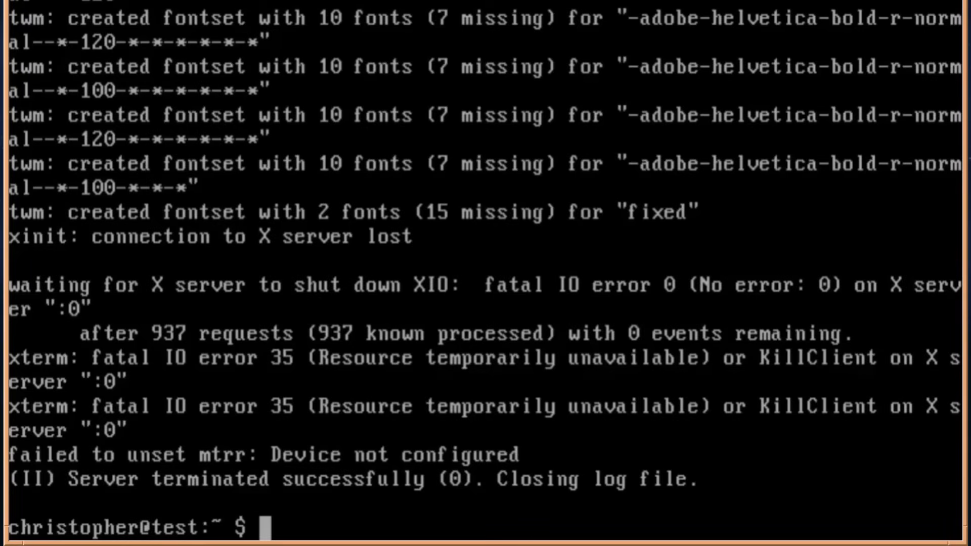
pyautogui.write('c')
pyautogui.write('su -')
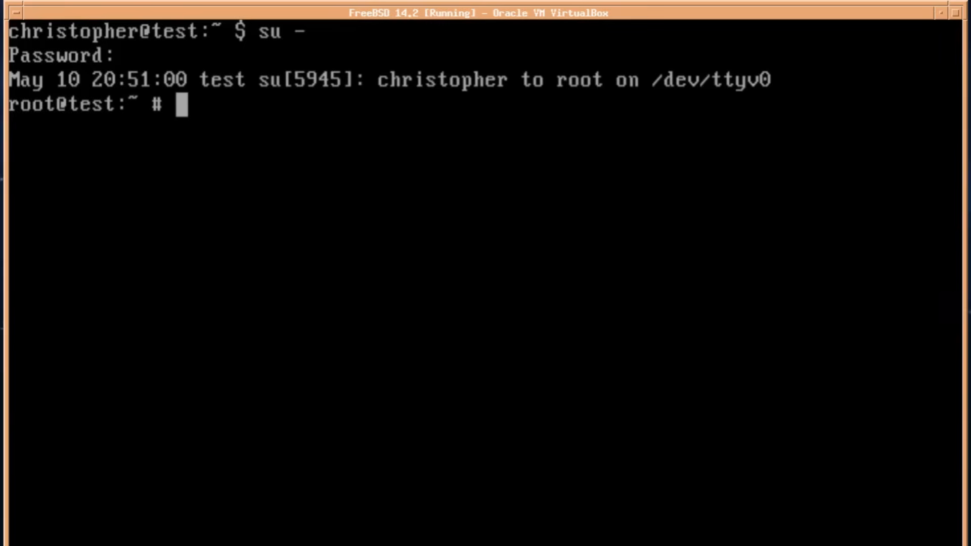
# Step: Run pkg install xfce as root, confirm with y for all 213 packages, then exit root
pyautogui.write('p')
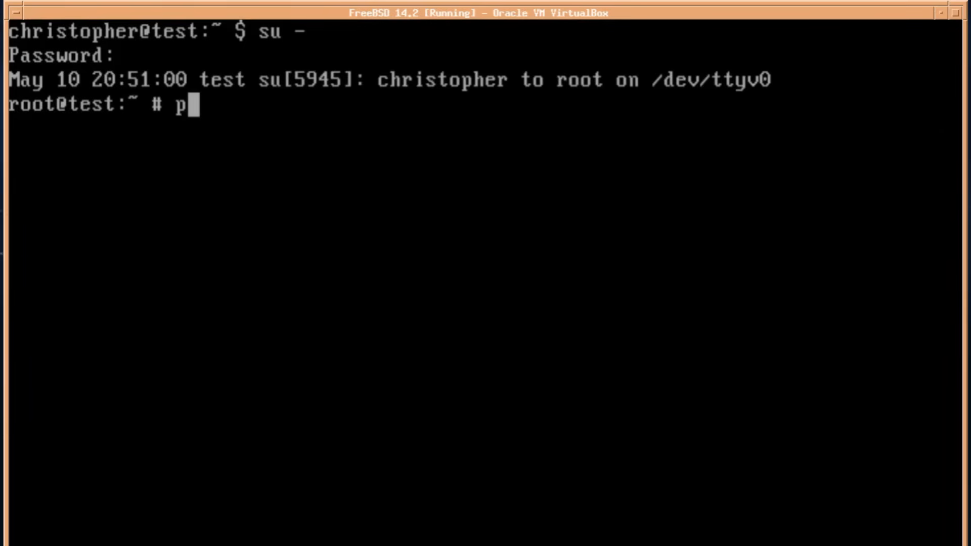
pyautogui.write('kg install')
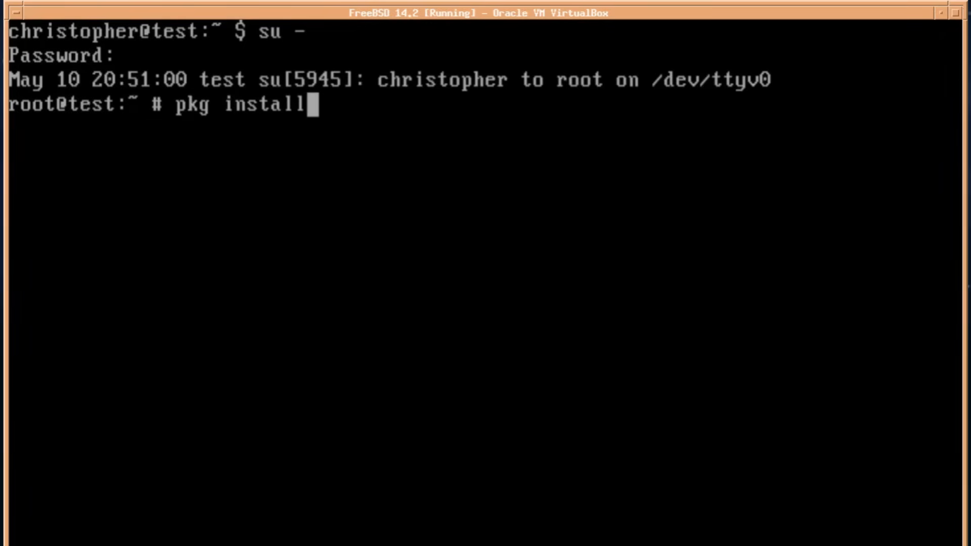
pyautogui.write('xfce')
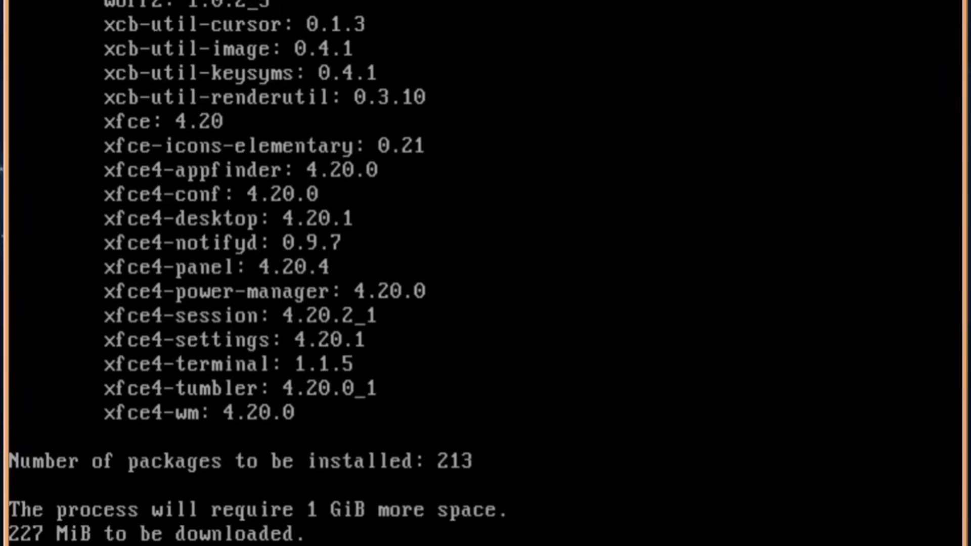
pyautogui.write('y')
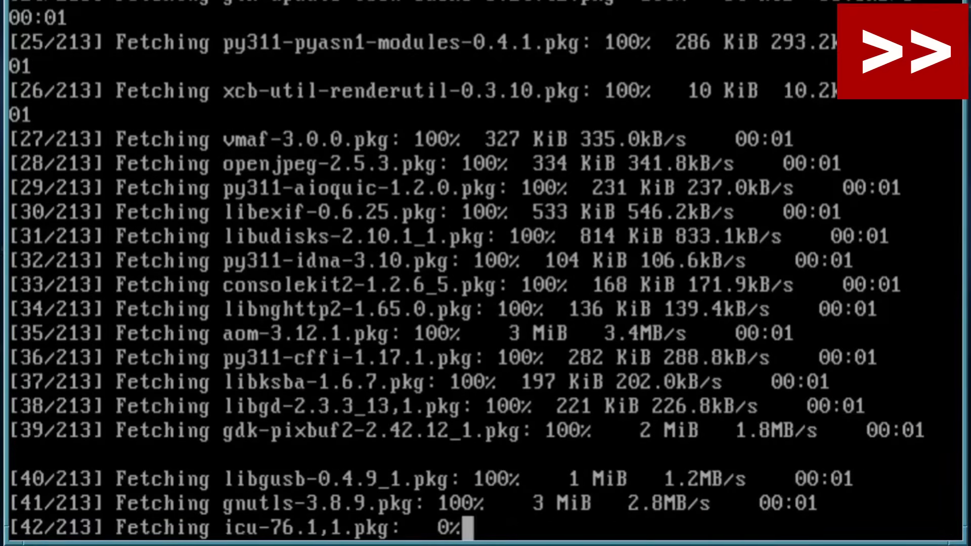
pyautogui.scroll(-3)
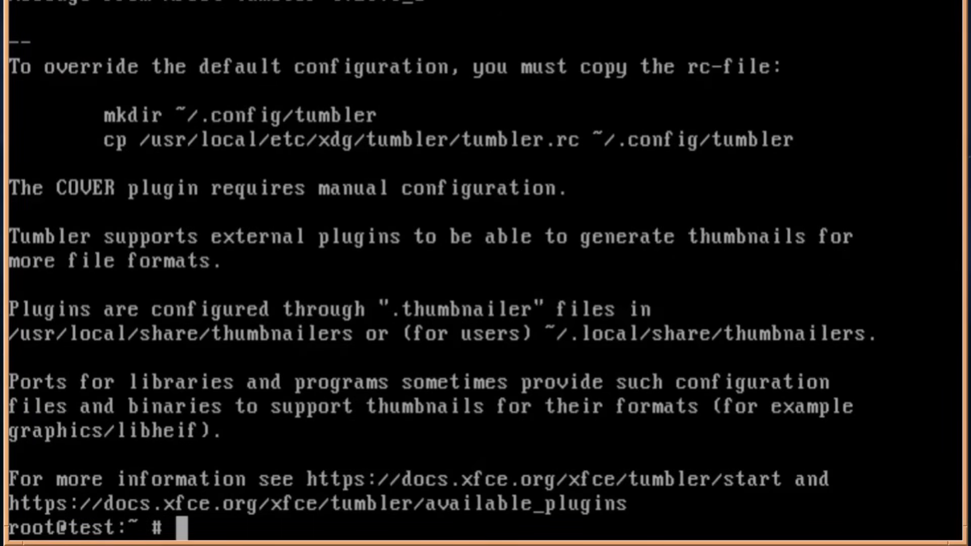
pyautogui.write('exit')
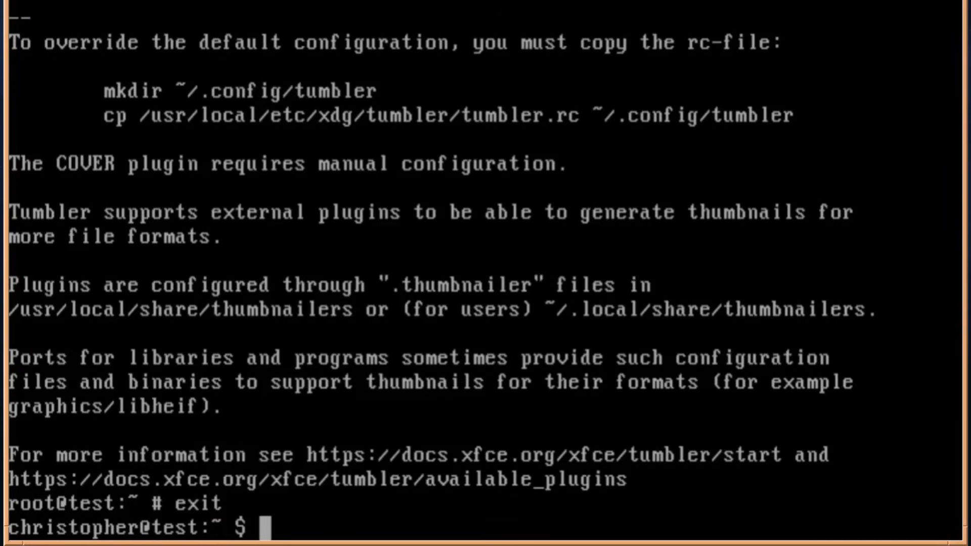
pyautogui.write('cl')
pyautogui.write('edi')
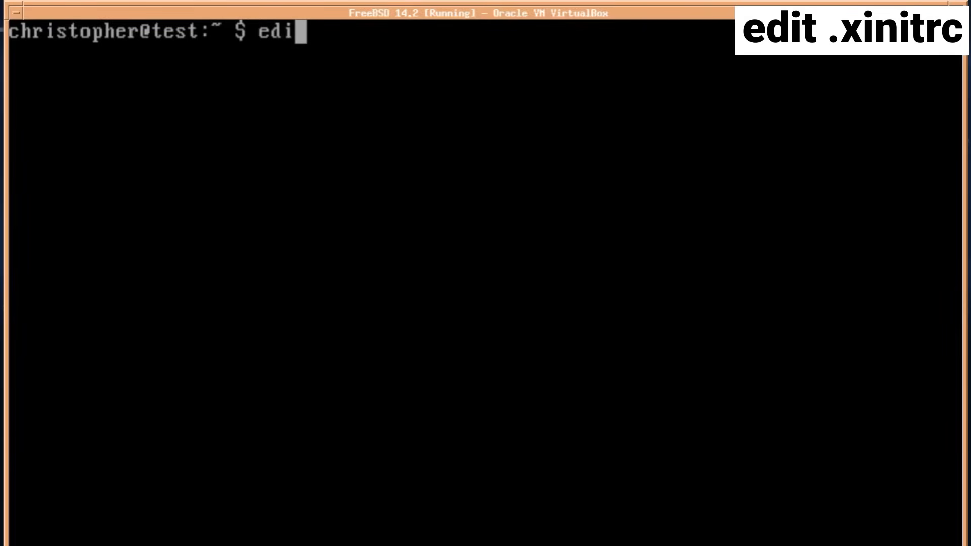
# Step: Start editing the user's .xinitrc with the edit command
pyautogui.write('t .xinit')
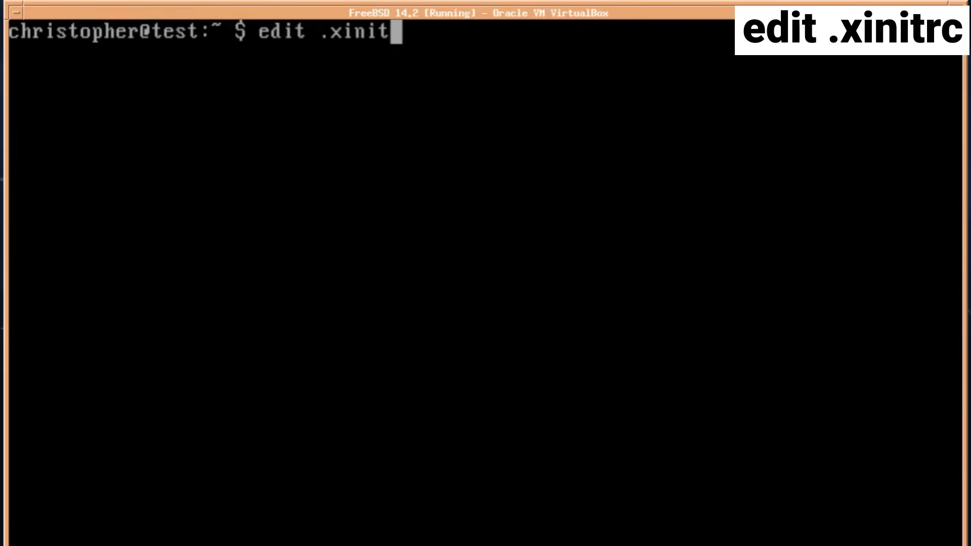
pyautogui.write('rc')
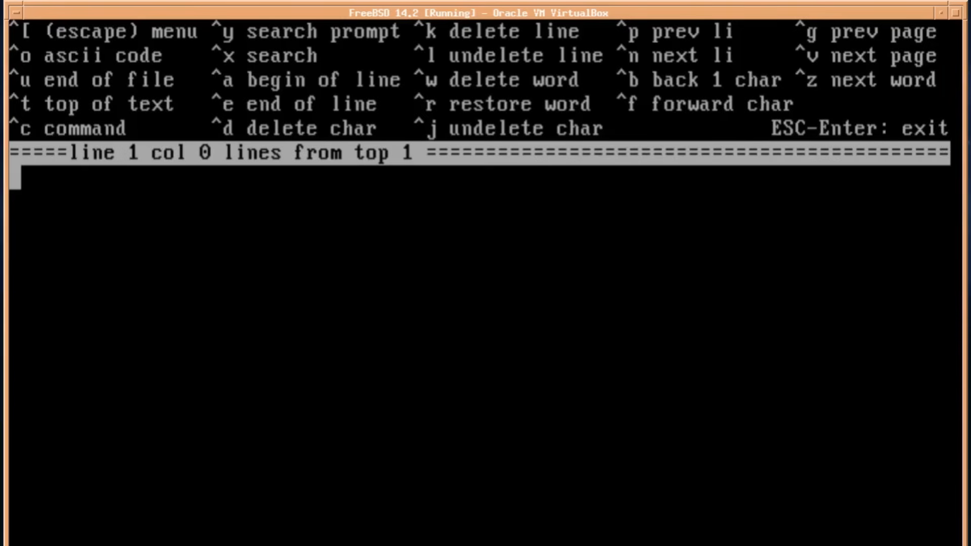
# Step: Enter exec /usr/local/bin/startxfce4 --with-ck-launch and save the file
pyautogui.write('exec /')
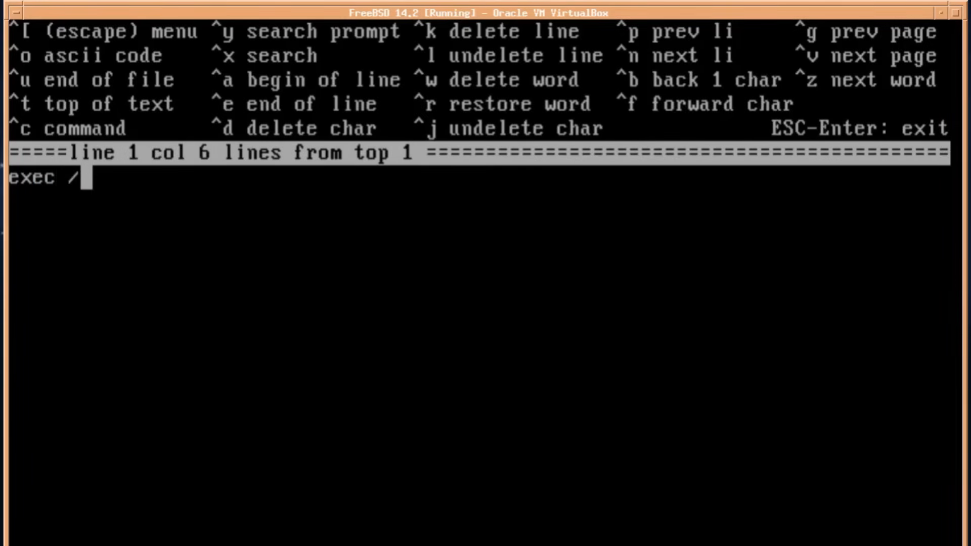
pyautogui.write('usr/l')
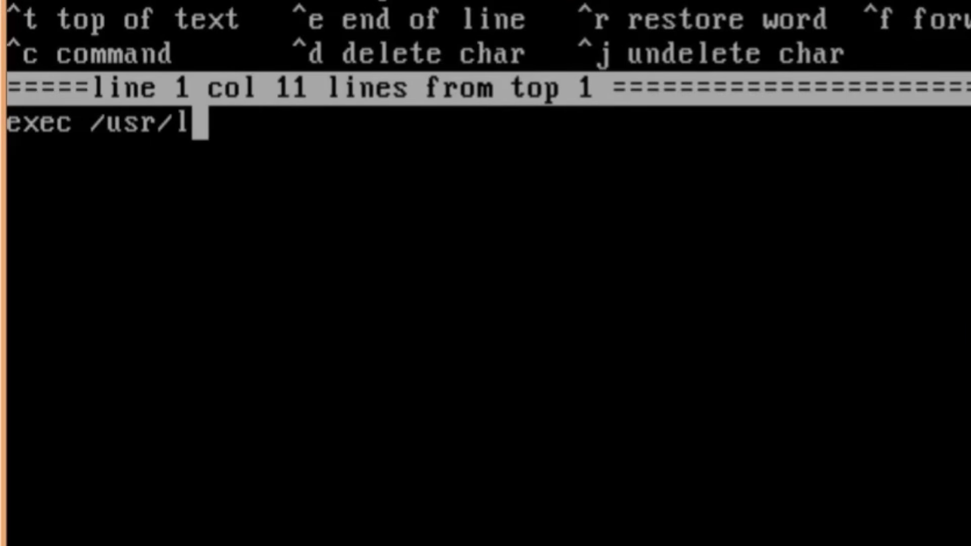
pyautogui.write('ocal')
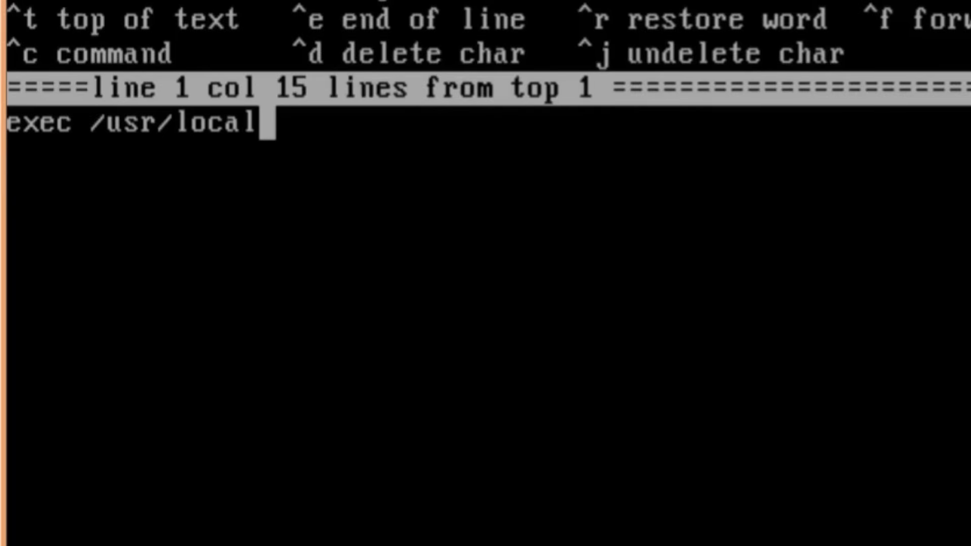
pyautogui.write('/bi')
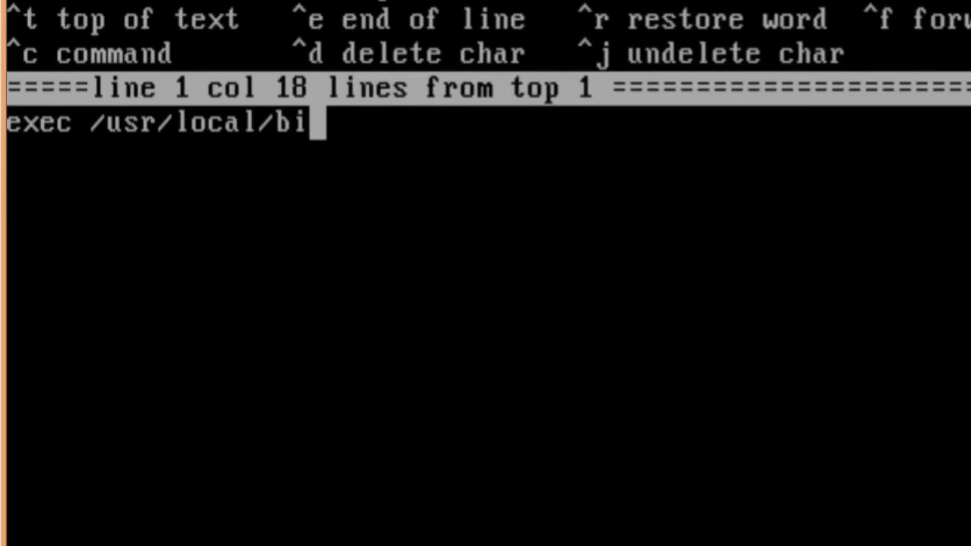
pyautogui.write('n/')
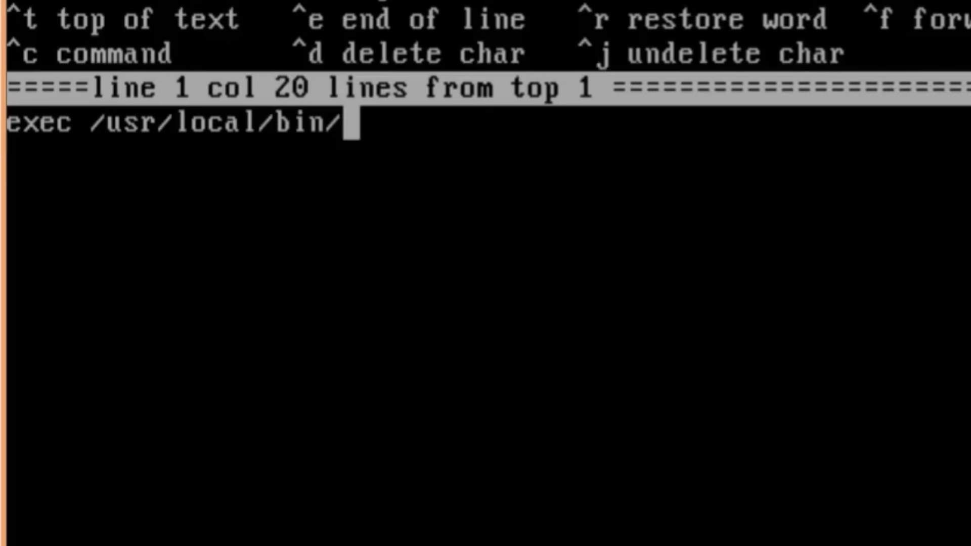
pyautogui.write('start')
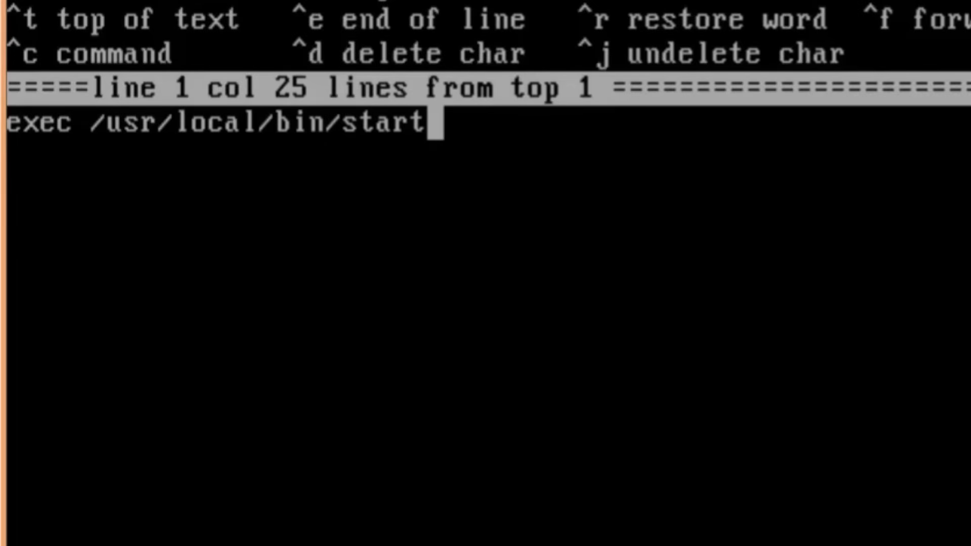
pyautogui.write('xfce4')
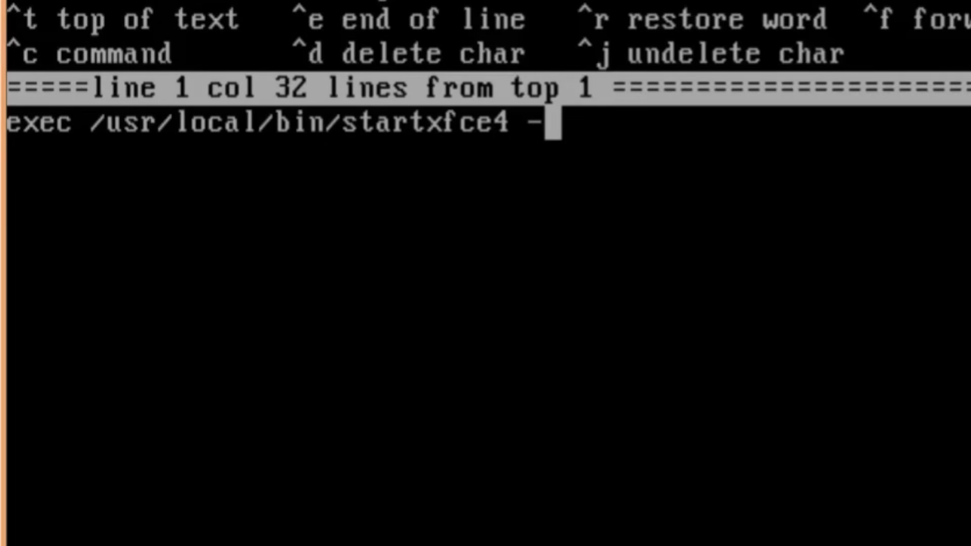
pyautogui.write('-with')
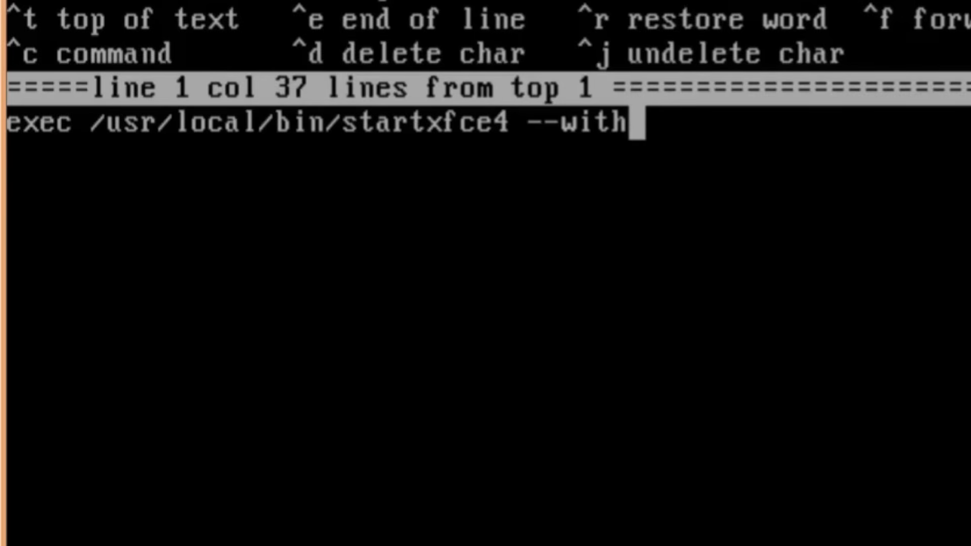
pyautogui.write('-')
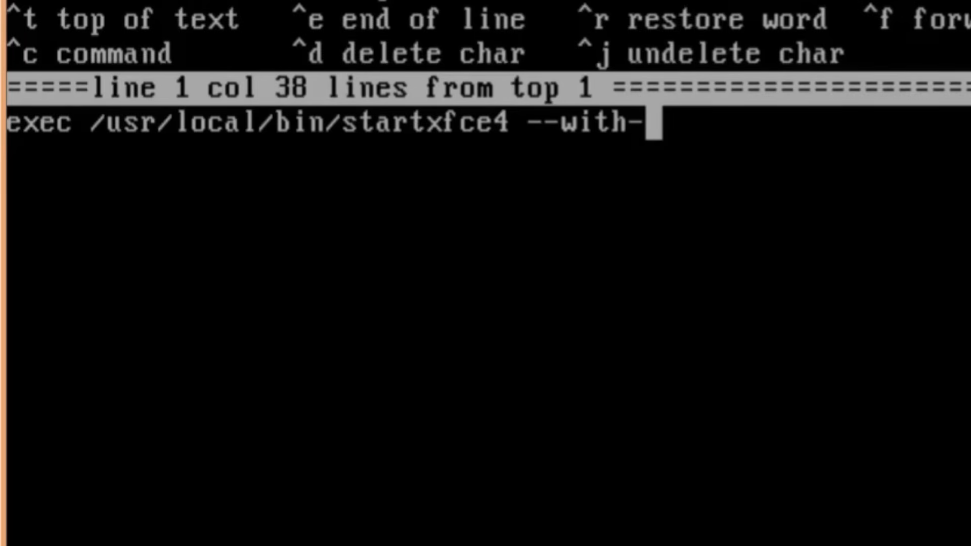
pyautogui.write('ck-launc')
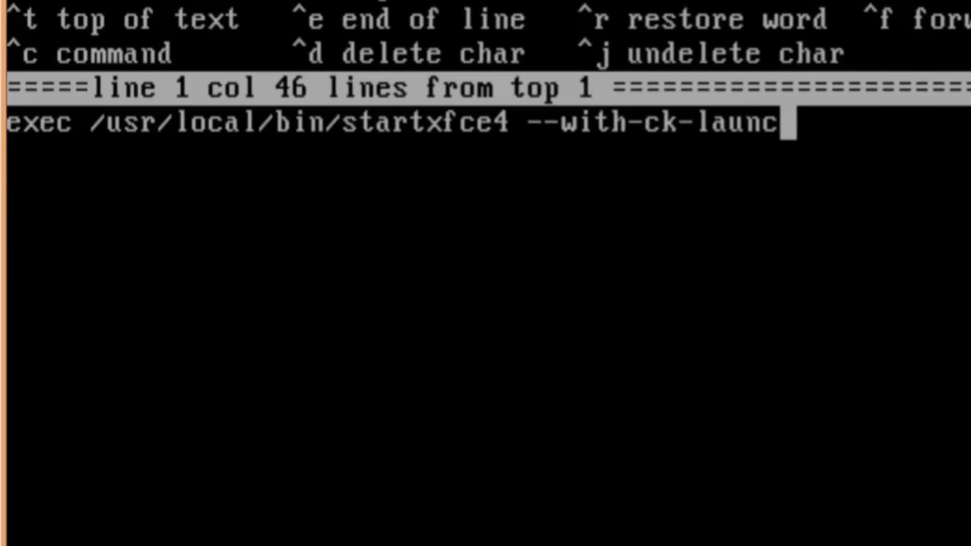
pyautogui.write('h')
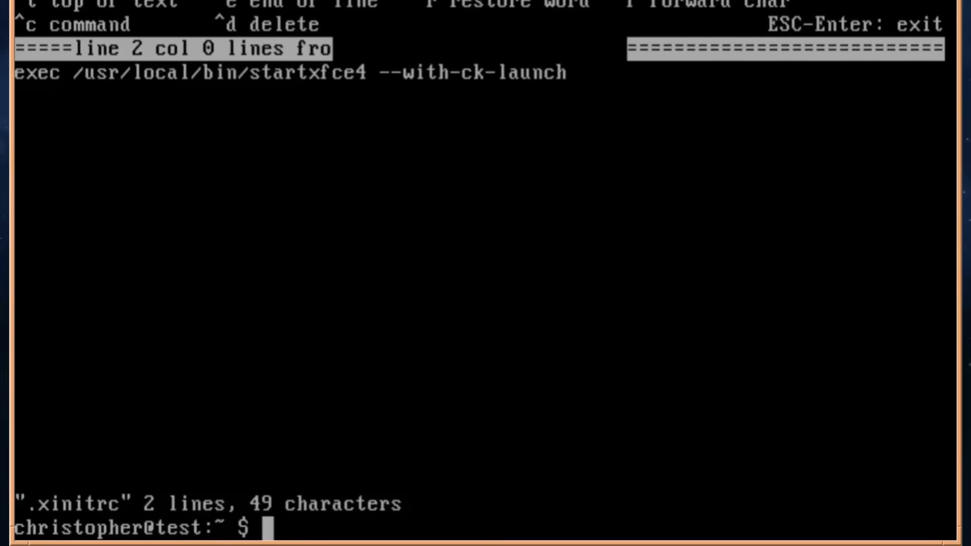
# Step: Run startx to bring up the Xfce desktop with its panel and dock
pyautogui.write('startx')
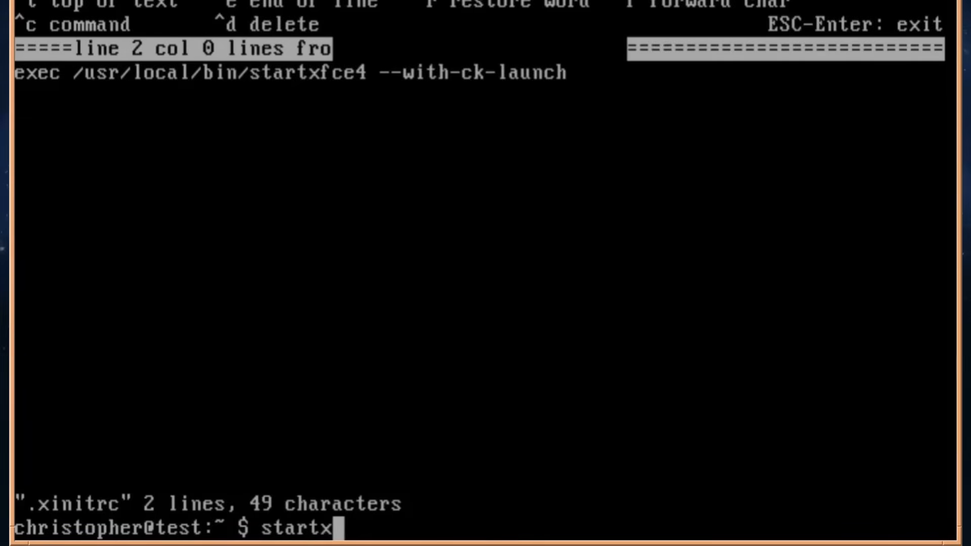
pyautogui.press('Return')
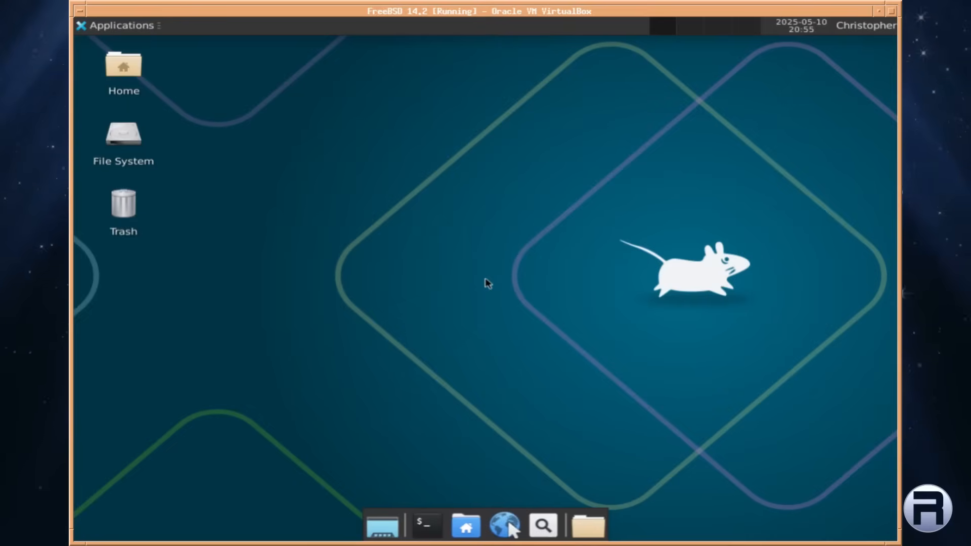
pyautogui.moveTo(356, 264)
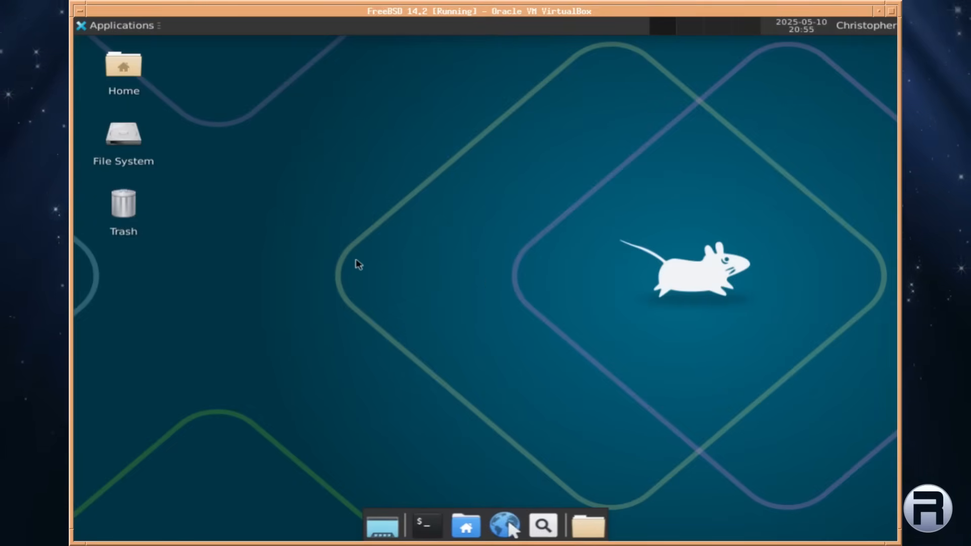
# Step: Launch Terminal Emulator from the Xfce Applications menu
pyautogui.click(117, 26)
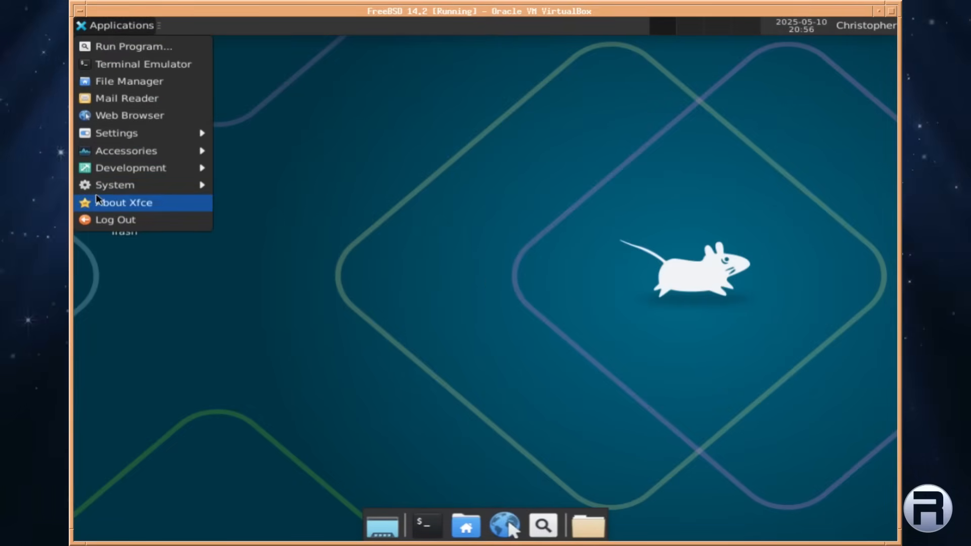
pyautogui.moveTo(116, 133)
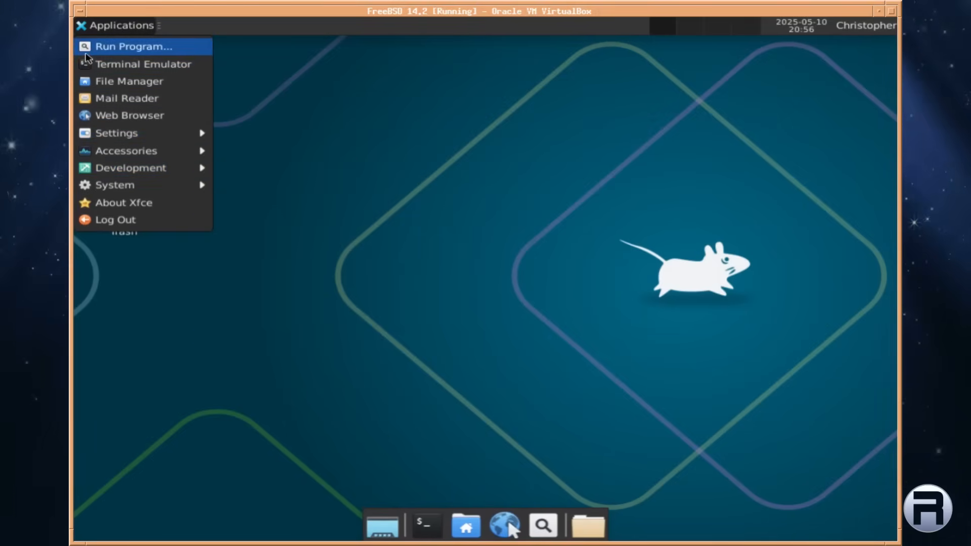
pyautogui.click(143, 64)
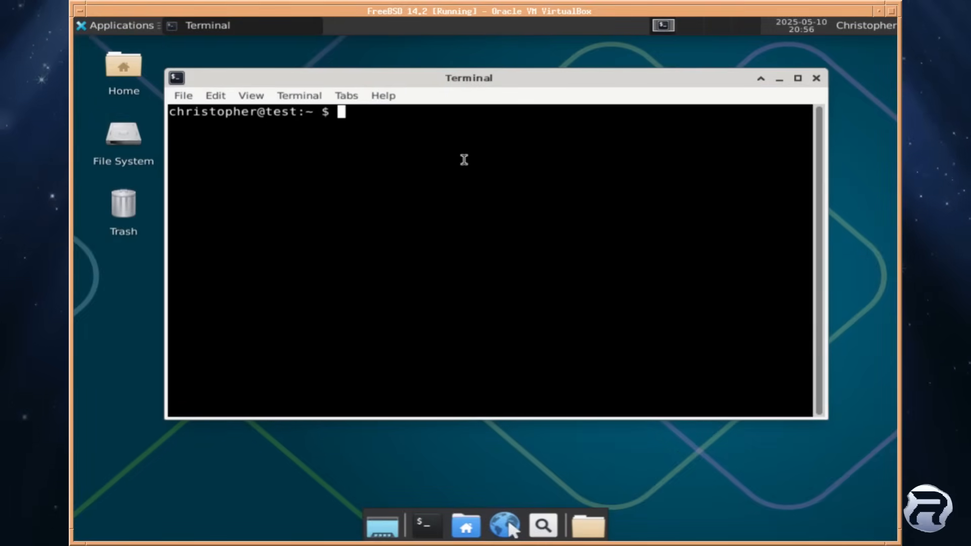
# Step: Become root with su - and run pkg install firefox chromium, answering y
pyautogui.write('su -')
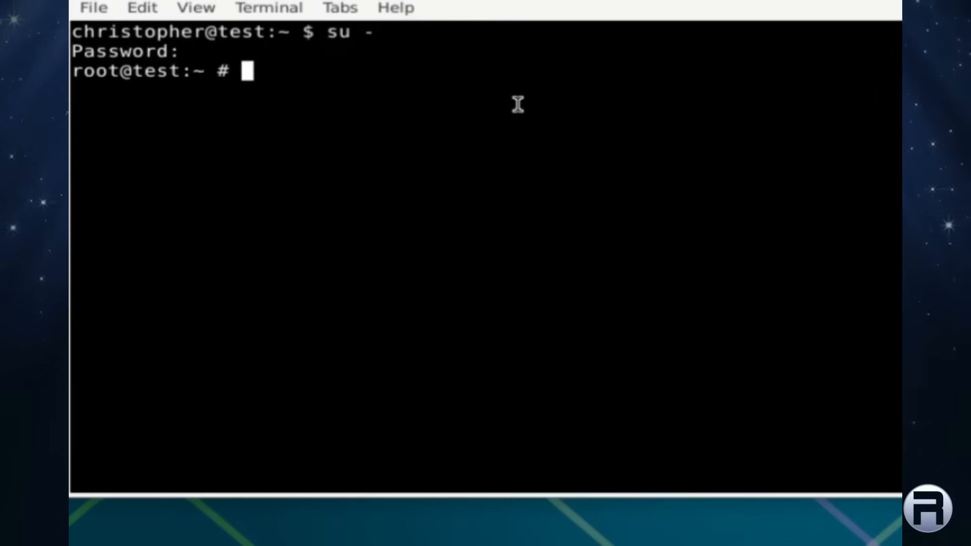
pyautogui.write('pkg install')
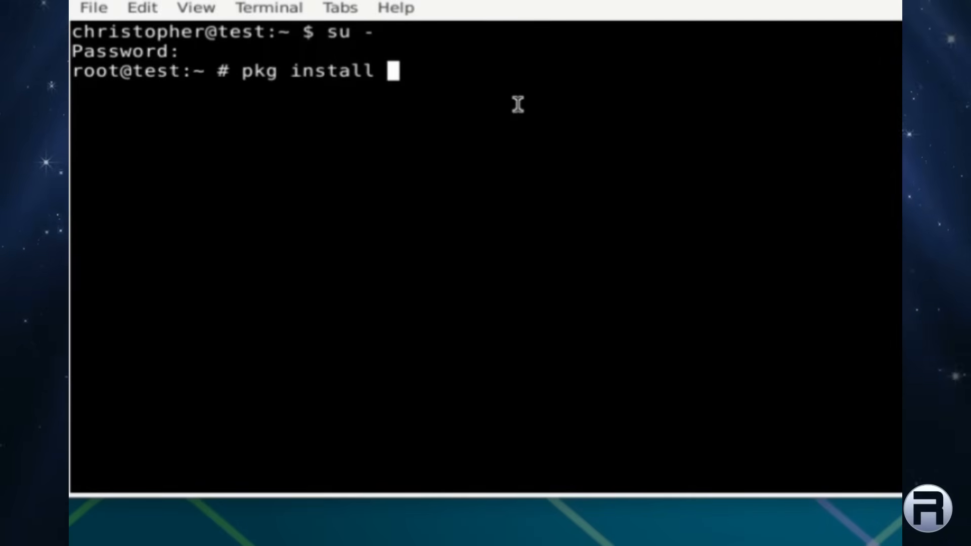
pyautogui.write('firefox chromiu')
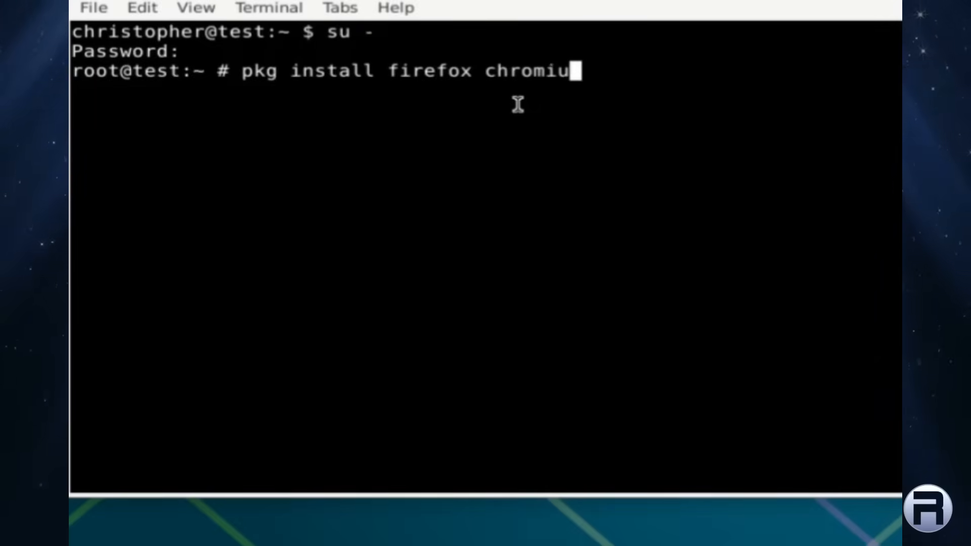
pyautogui.press('Return')
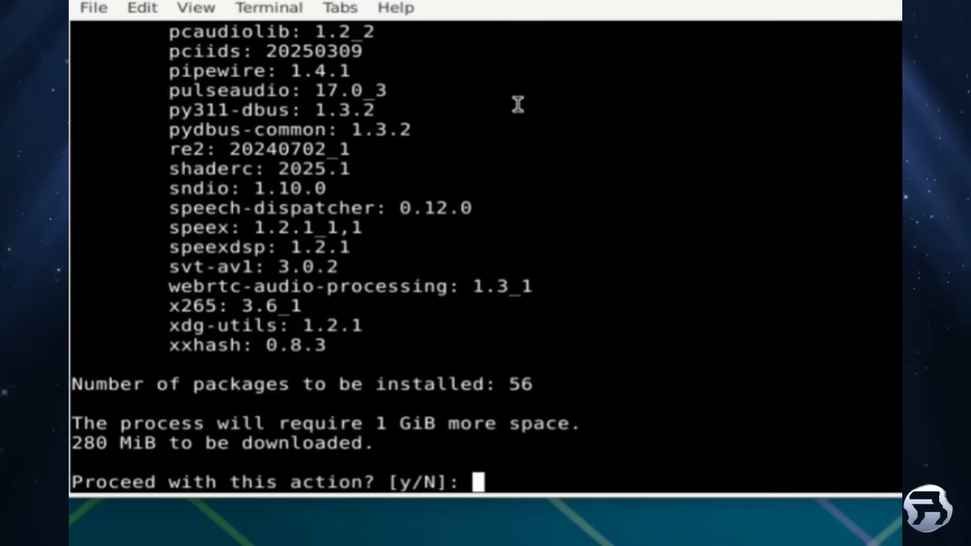
pyautogui.write('y')
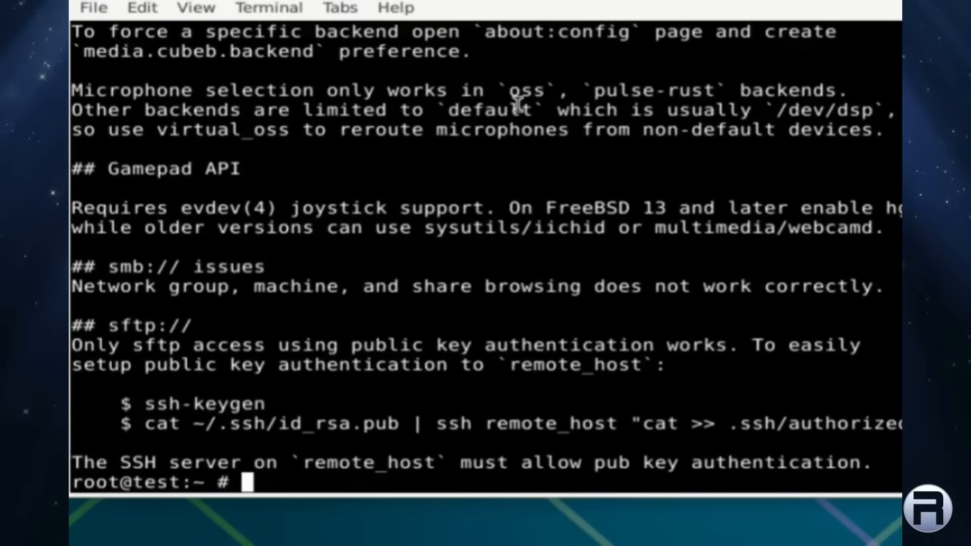
pyautogui.moveTo(421, 59)
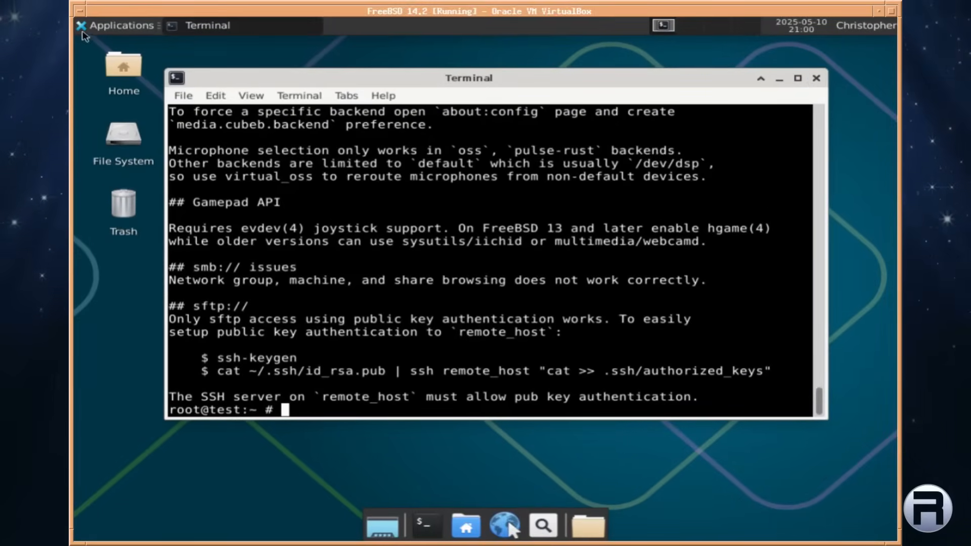
# Step: Launch Firefox from the Applications menu and the dock's web browser launcher
pyautogui.click(117, 25)
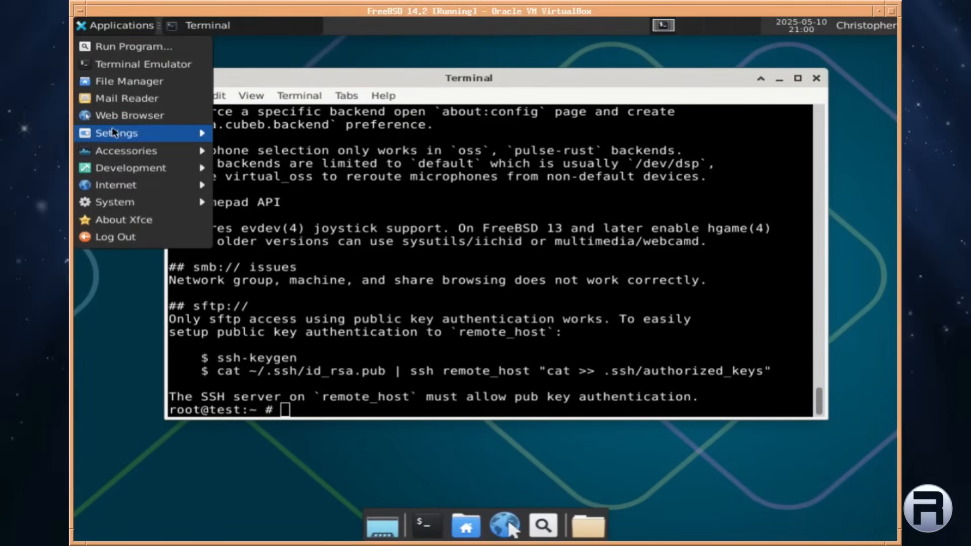
pyautogui.moveTo(115, 184)
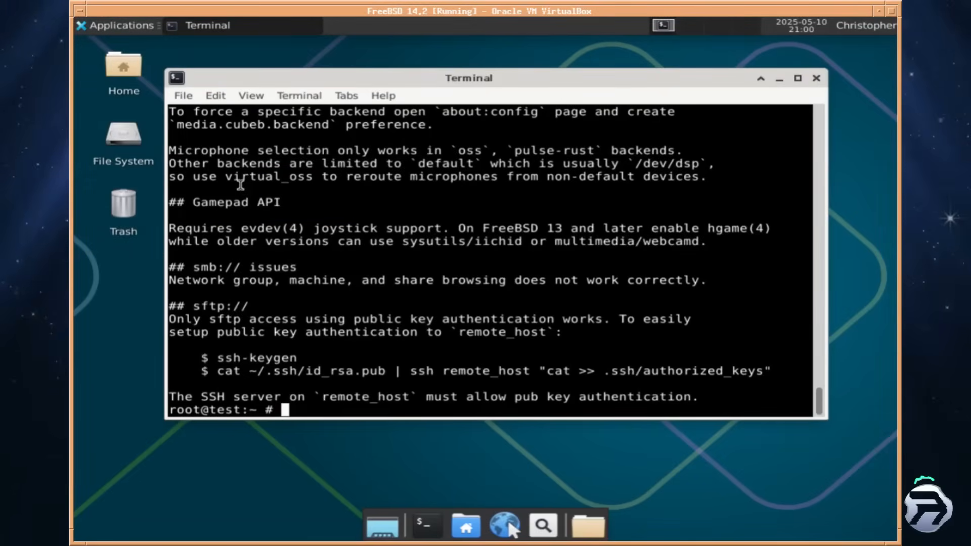
pyautogui.click(504, 526)
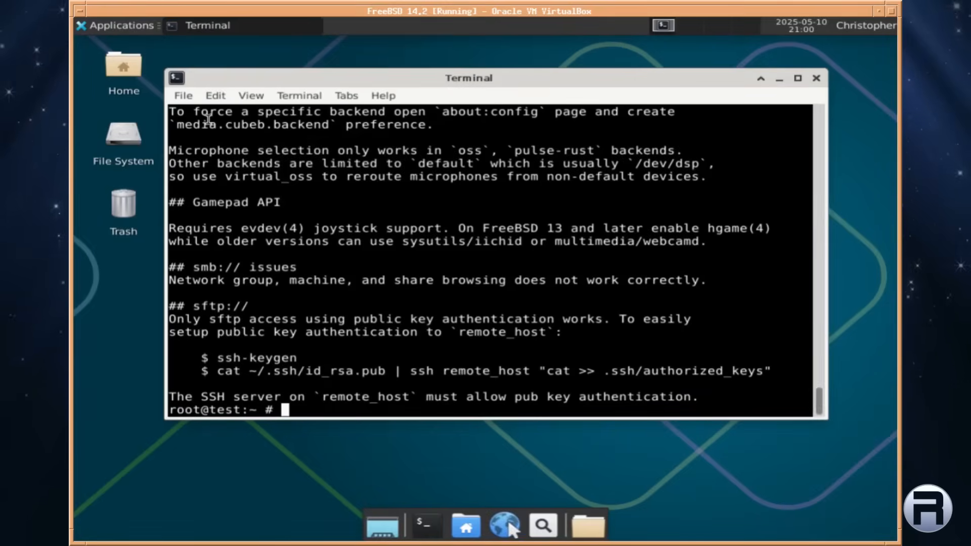
pyautogui.click(117, 26)
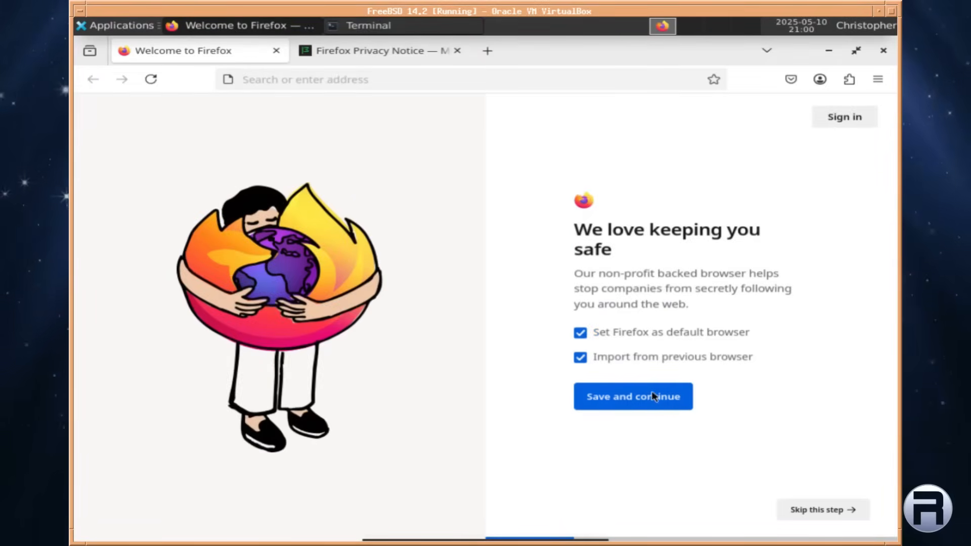
# Step: Step through Firefox's welcome screens: Save and continue, Skip this step, Start browsing
pyautogui.click(633, 397)
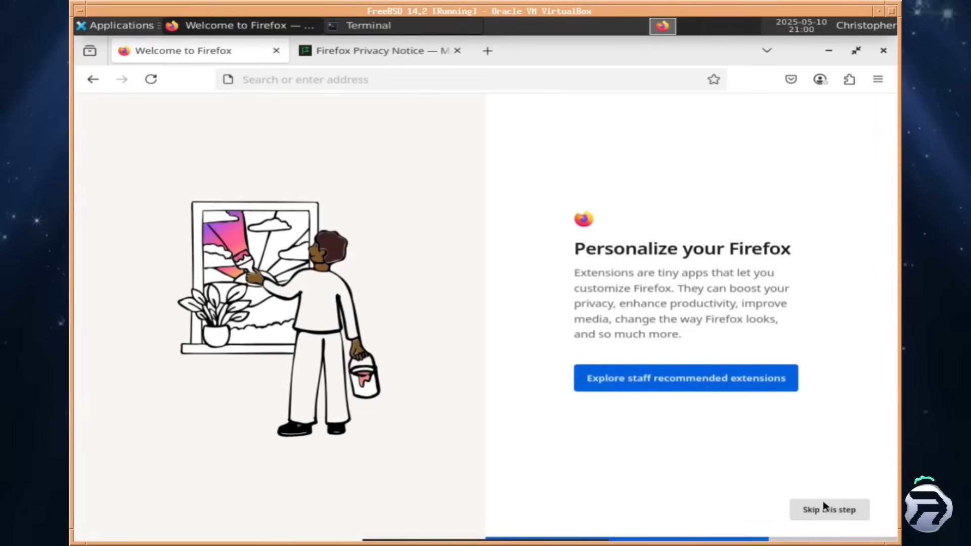
pyautogui.click(829, 509)
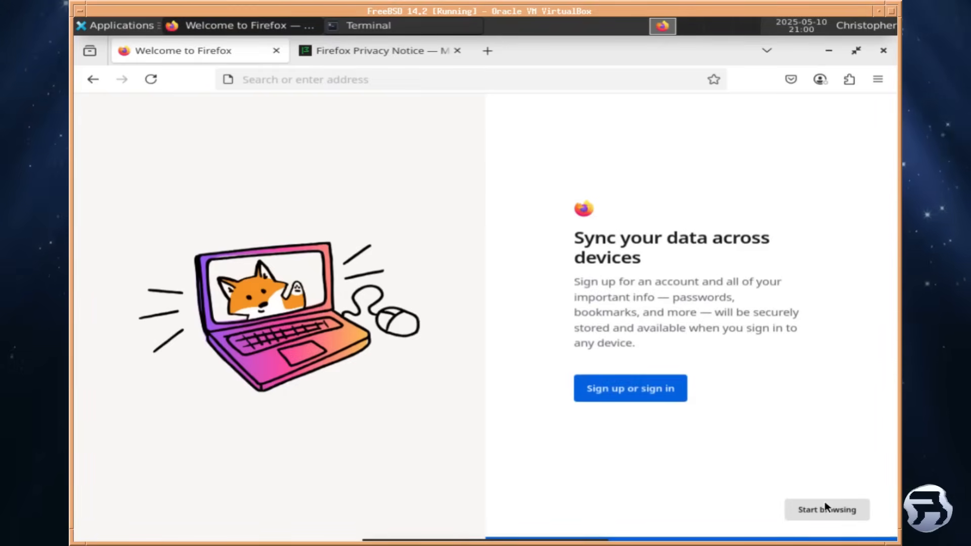
pyautogui.click(827, 509)
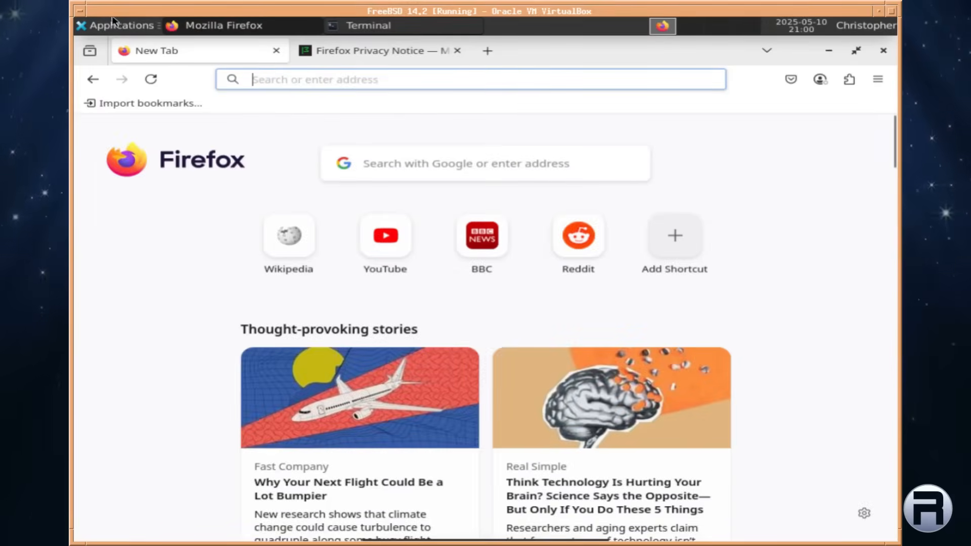
# Step: Close the Privacy Notice tab, then the last New Tab to quit Firefox
pyautogui.click(372, 51)
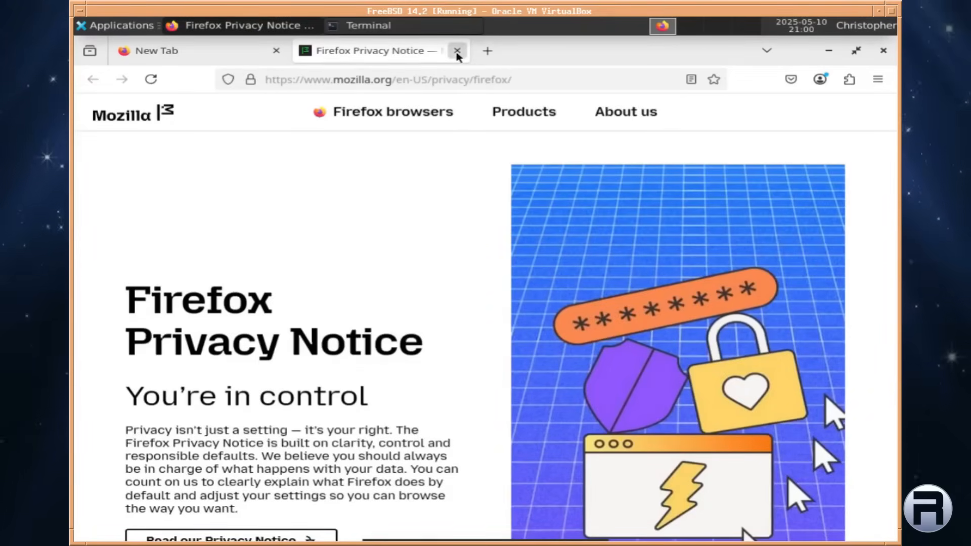
pyautogui.click(458, 50)
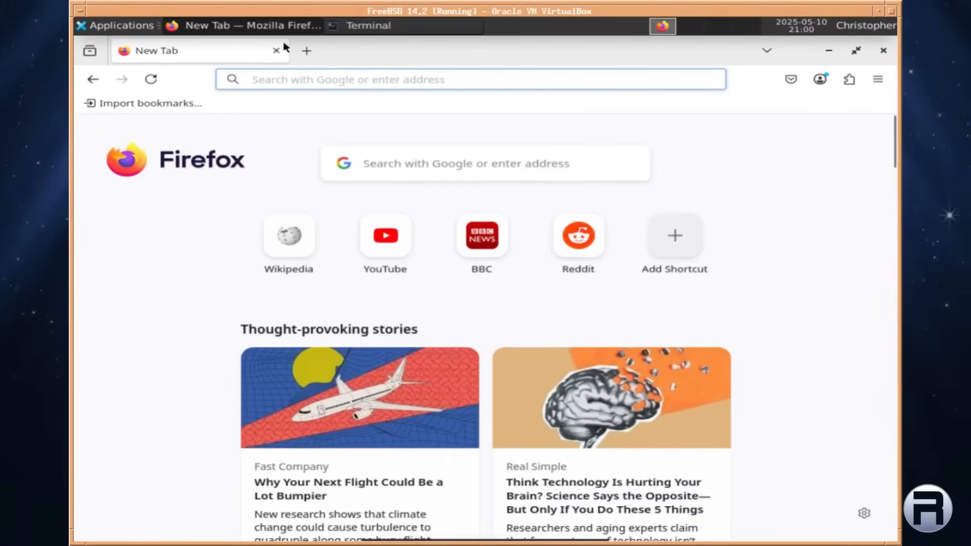
pyautogui.click(368, 26)
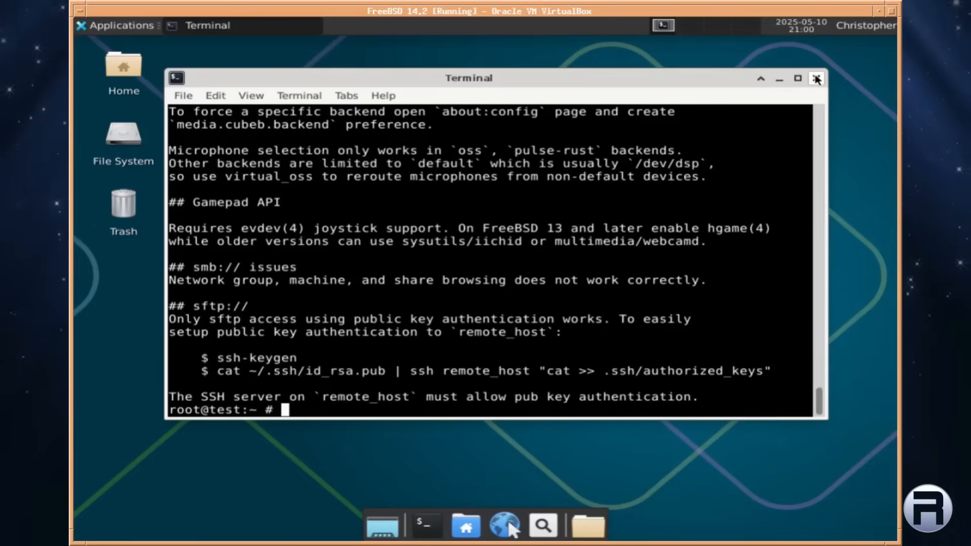
# Step: Close the Terminal window, confirming Close Window despite the running-process warning
pyautogui.click(817, 79)
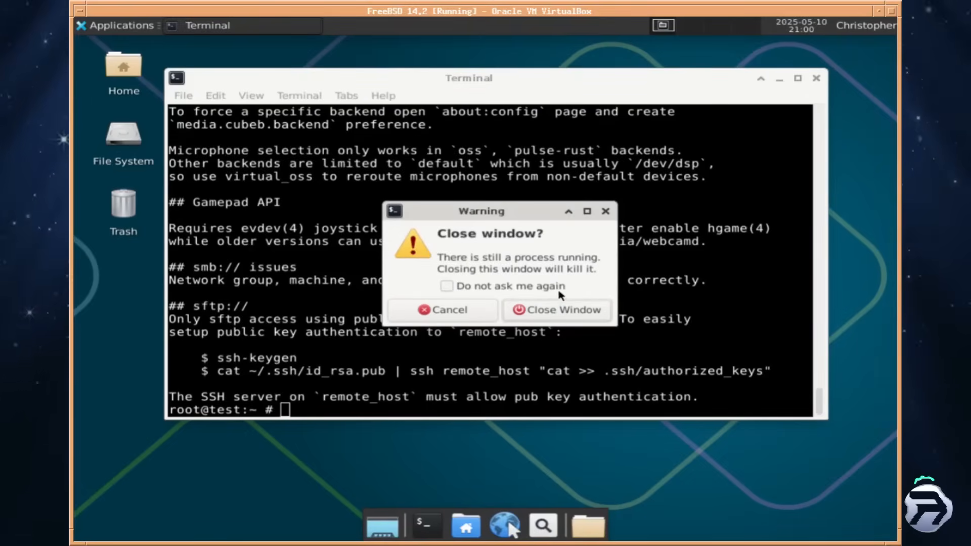
pyautogui.click(555, 309)
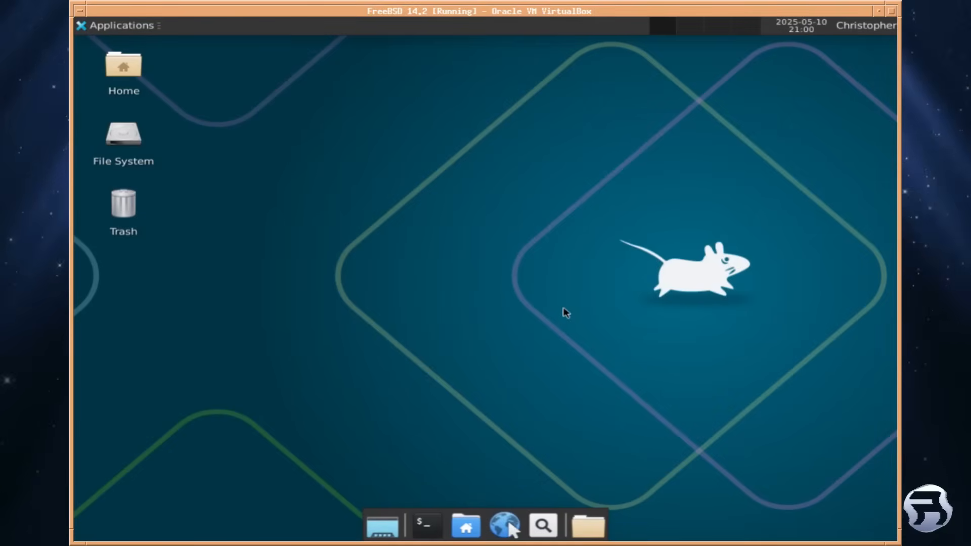